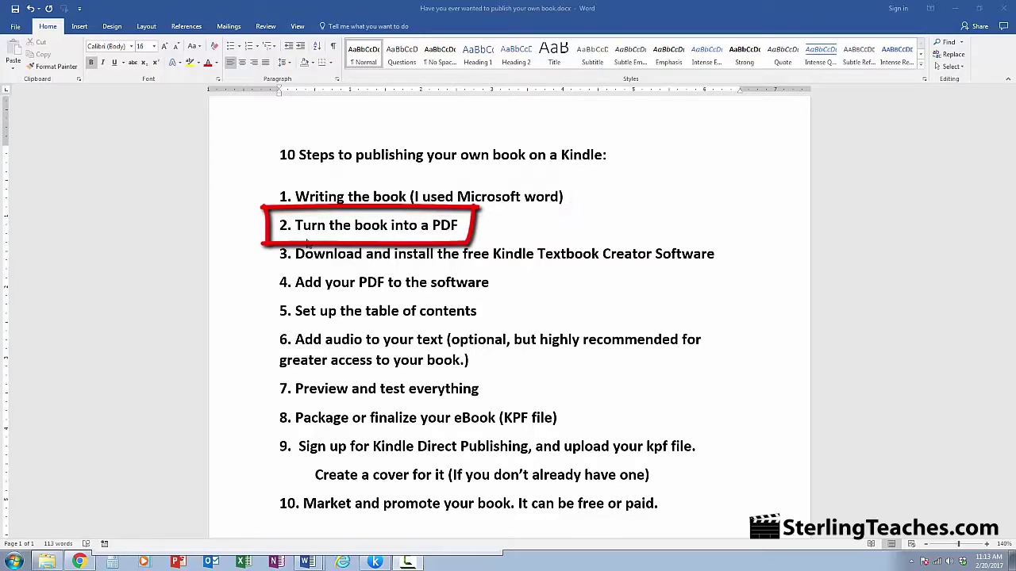
mouse_move(450, 235)
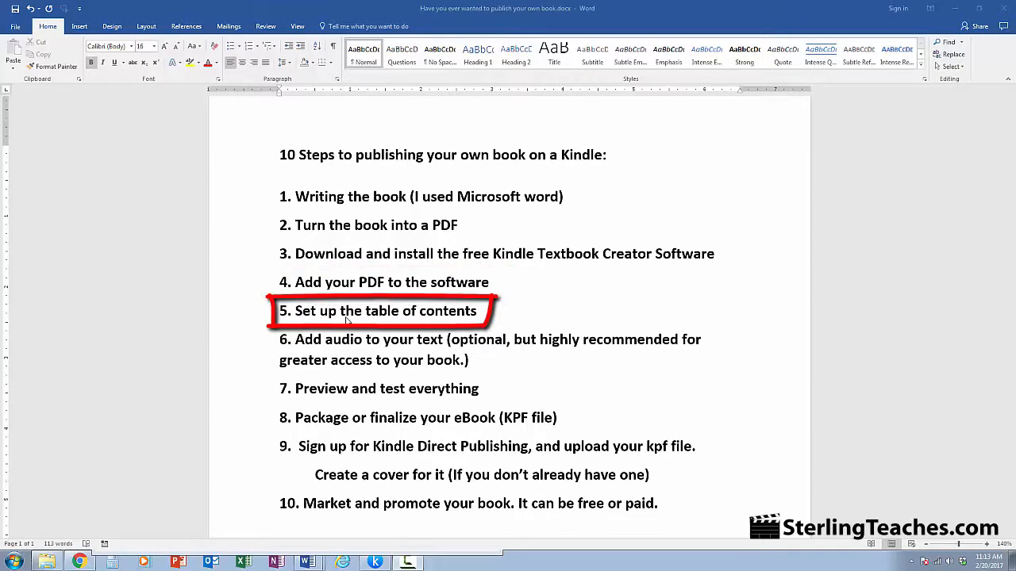
mouse_move(480, 318)
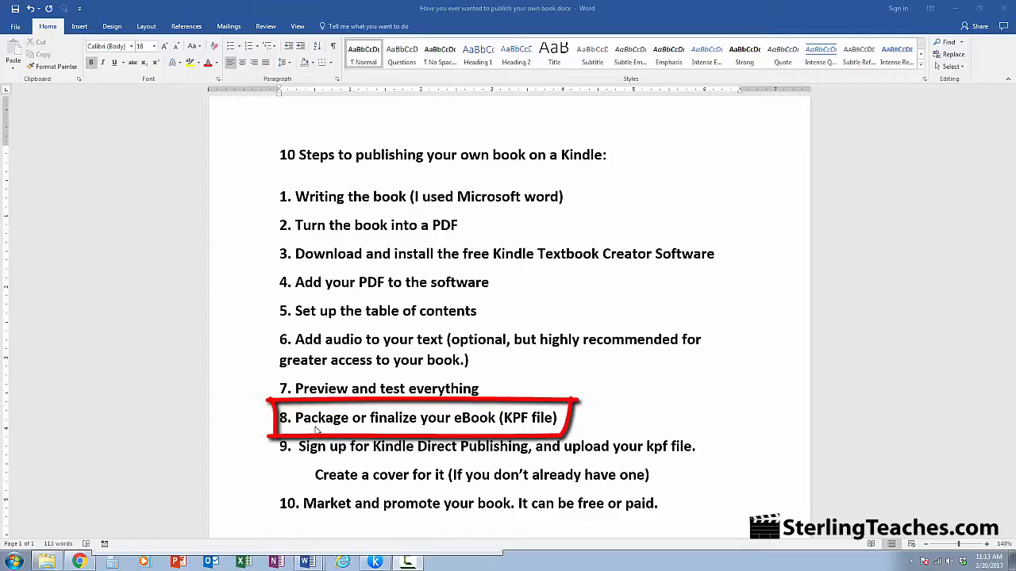
mouse_move(516, 430)
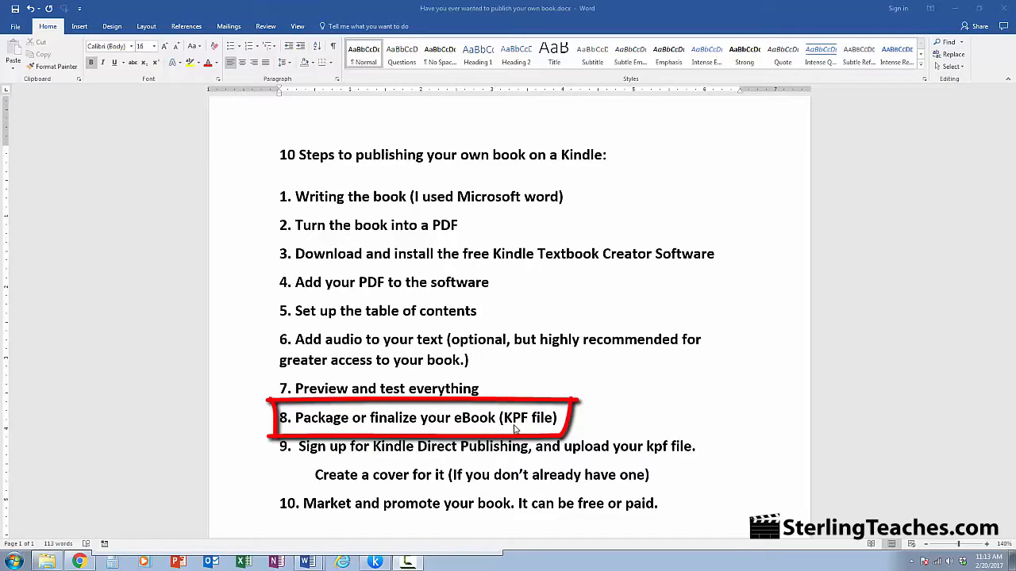
mouse_move(550, 430)
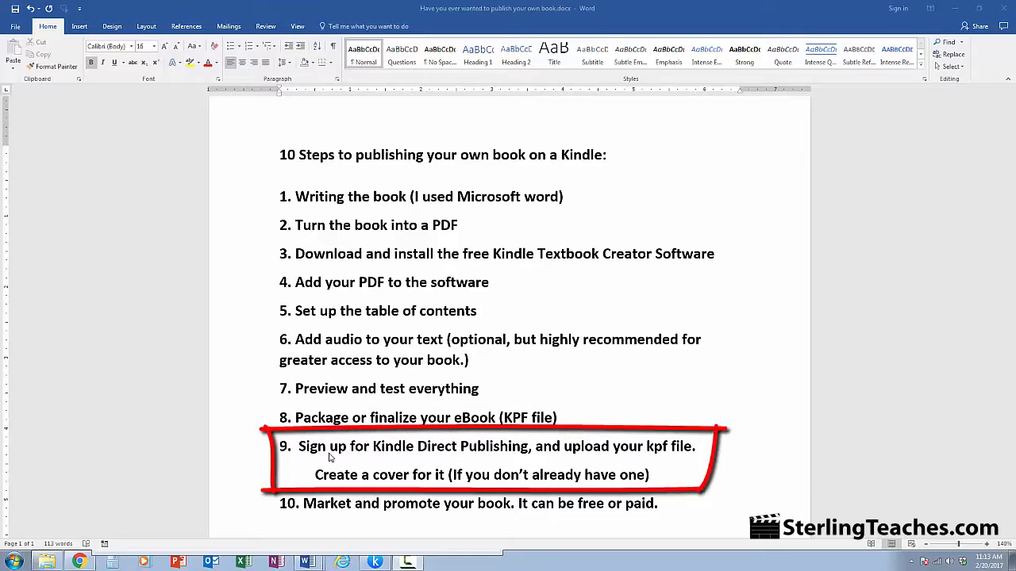
mouse_move(620, 457)
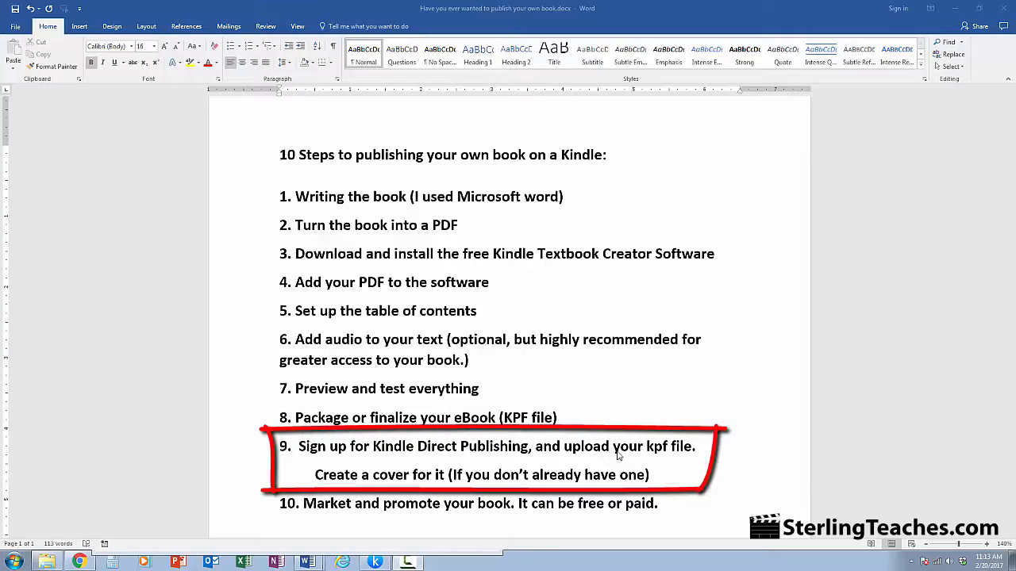
mouse_move(331, 488)
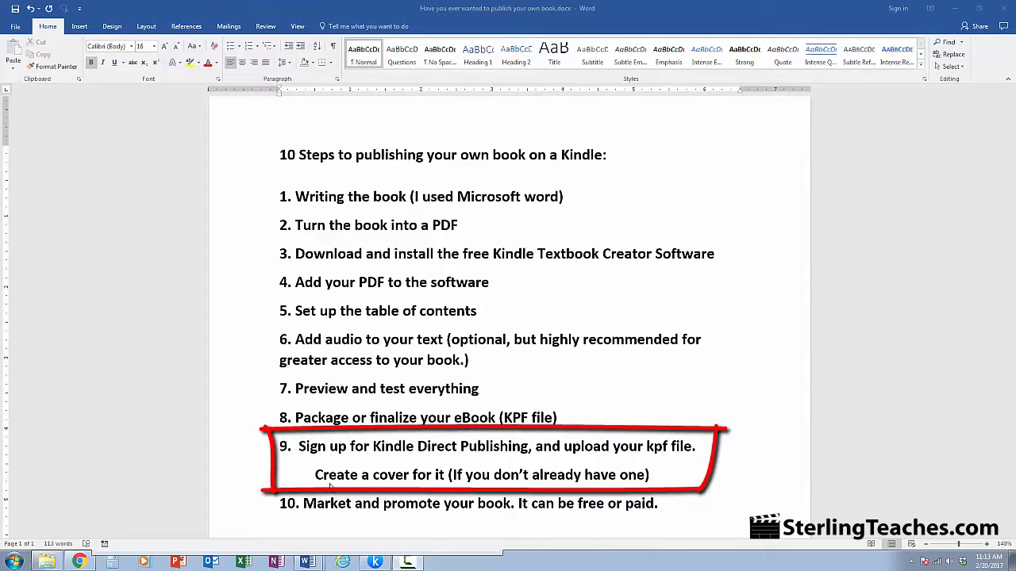
mouse_move(427, 484)
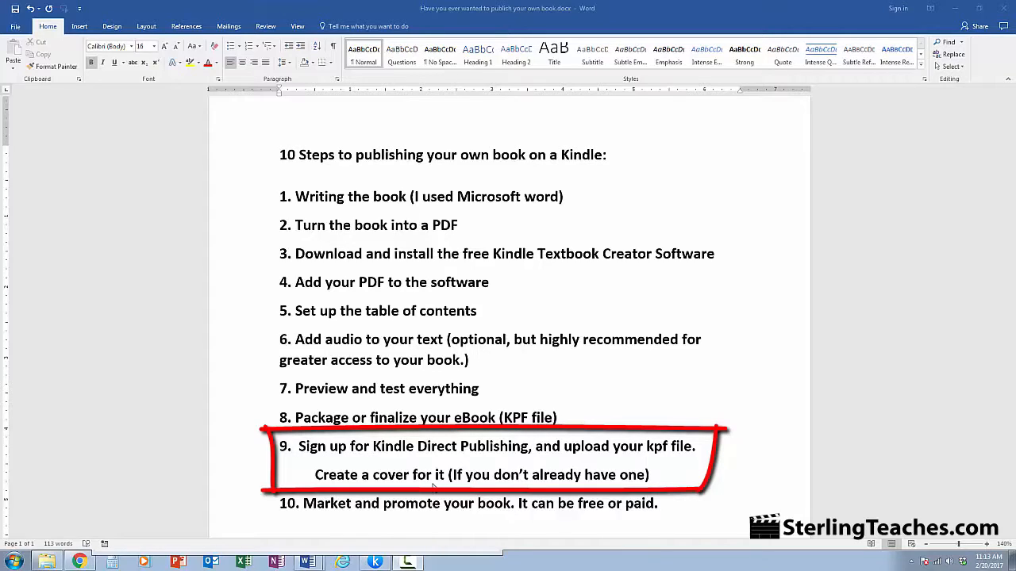
mouse_move(586, 498)
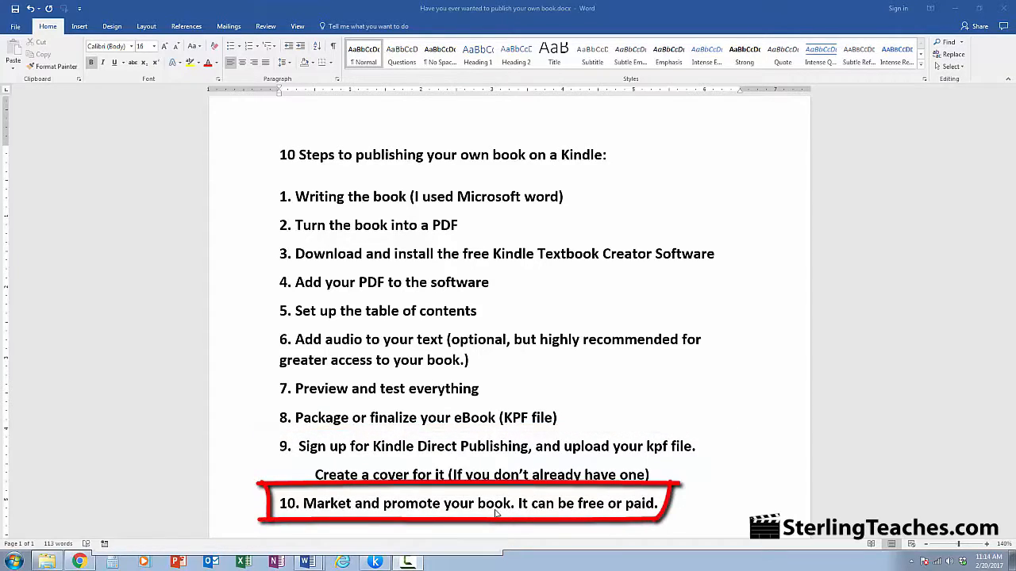
mouse_move(530, 516)
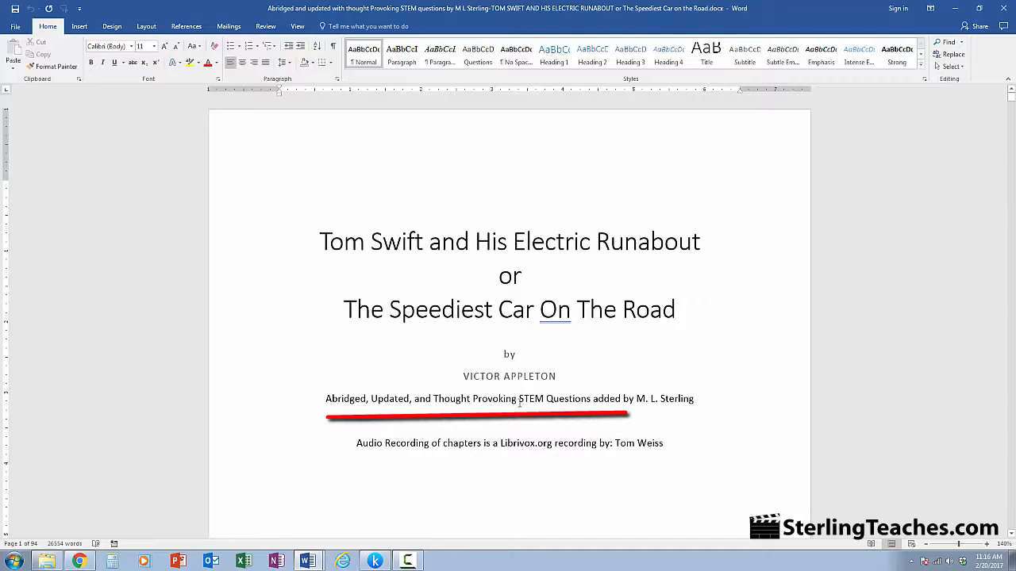
mouse_move(643, 383)
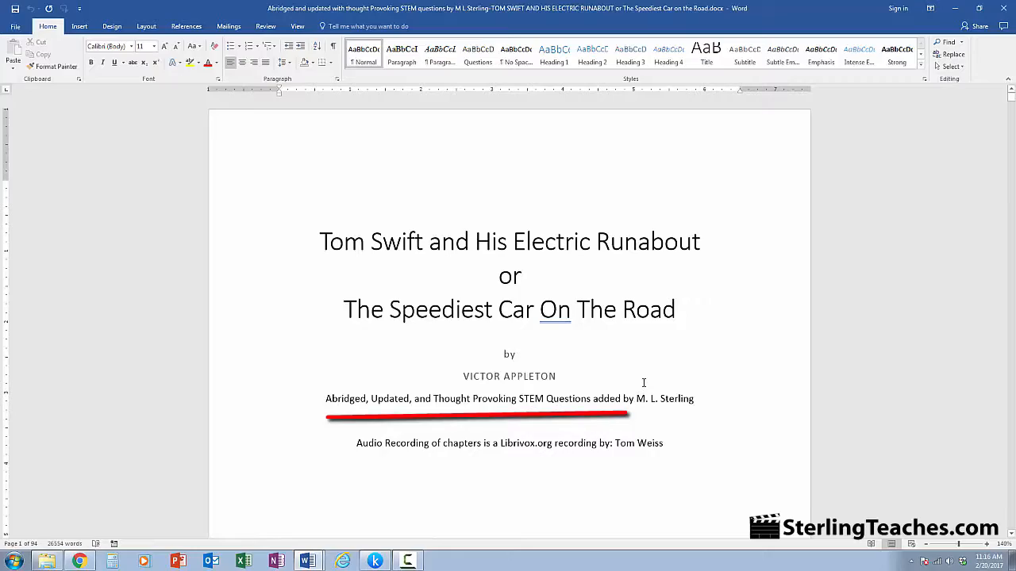
Scroll through the Tom Swift manuscript in Word, then return to its title page
scroll(down, 3)
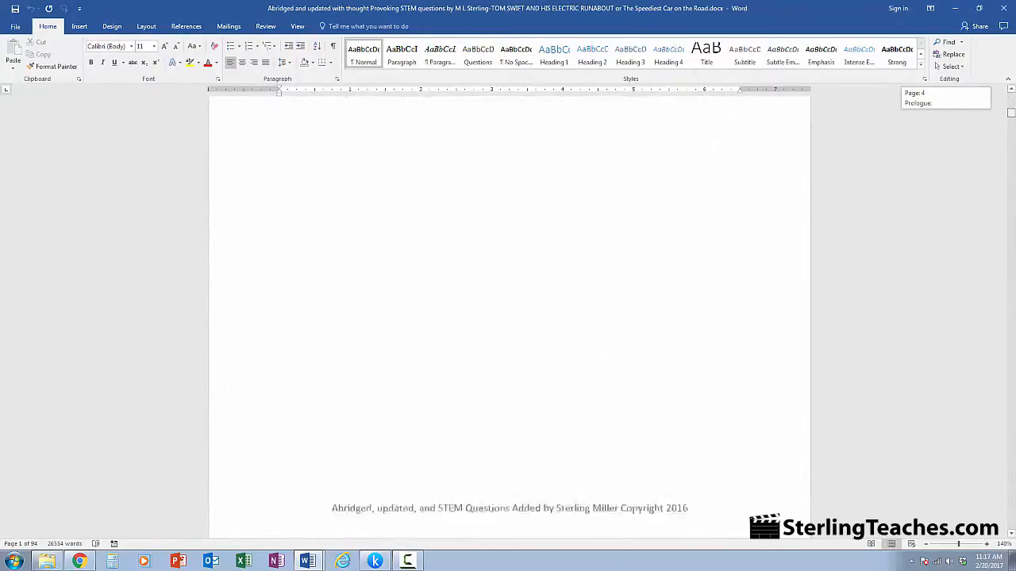
scroll(down, 3)
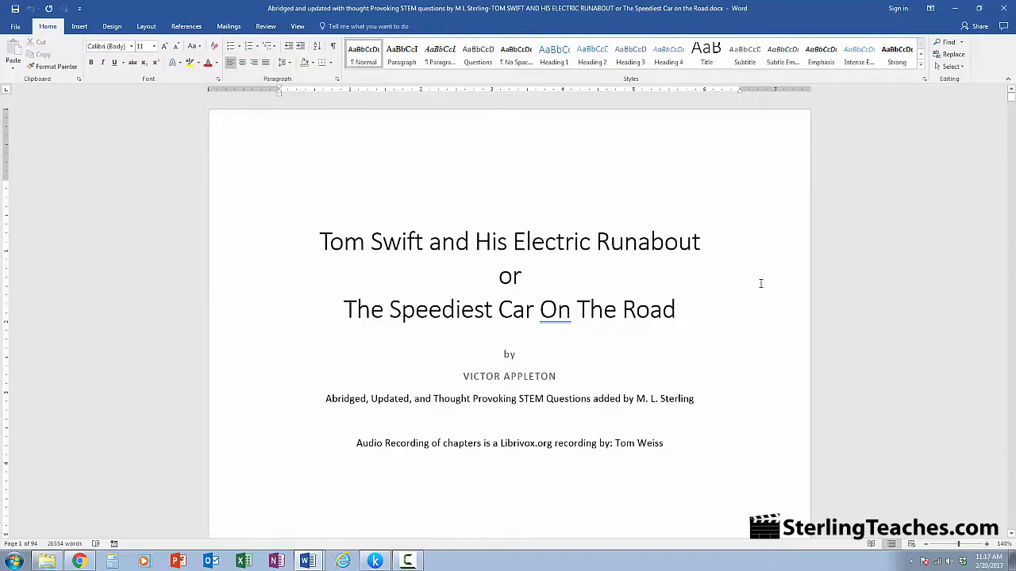
click(280, 187)
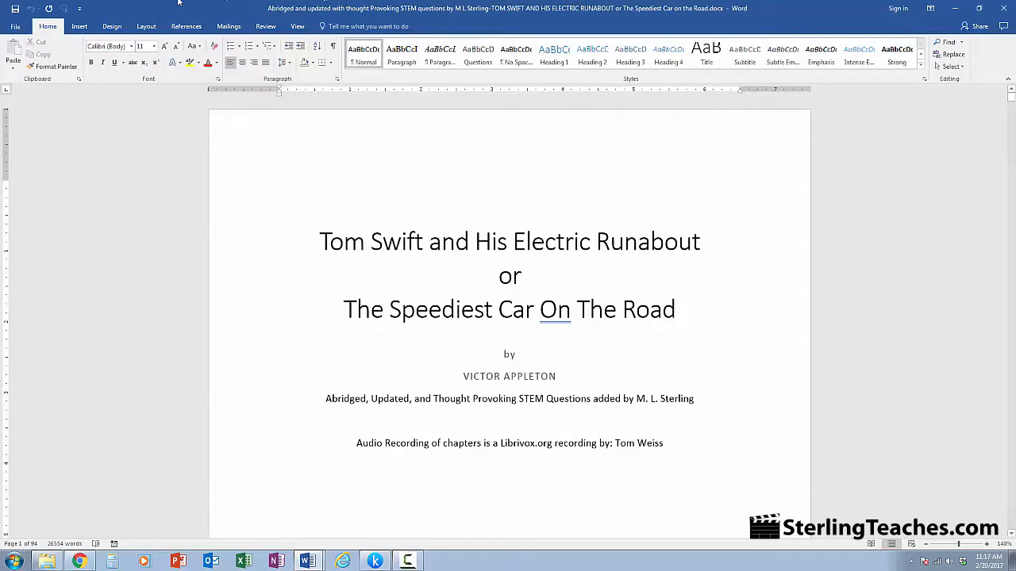
Save a copy of the manuscript as a PDF named DEMO-Book
click(15, 26)
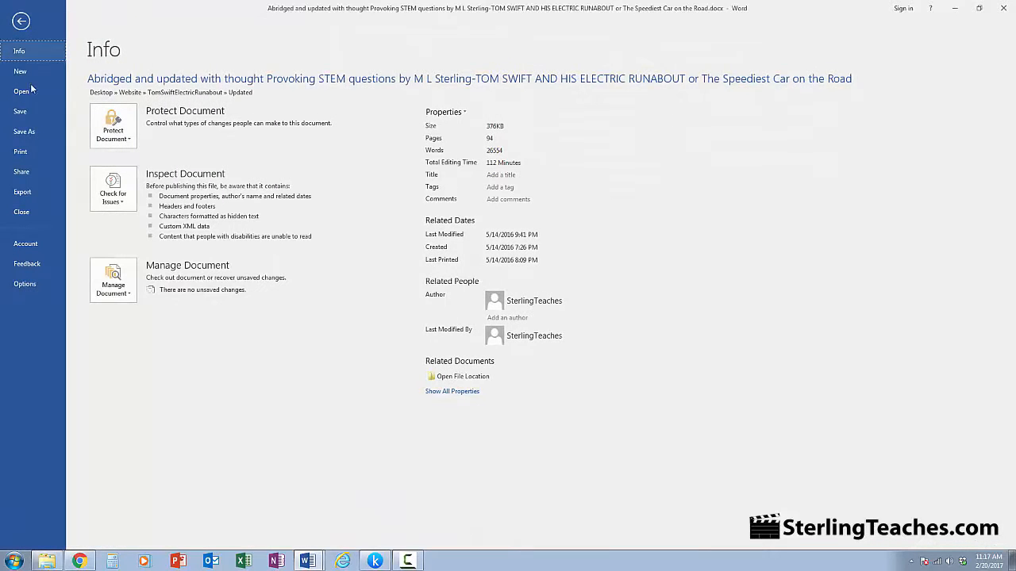
click(24, 131)
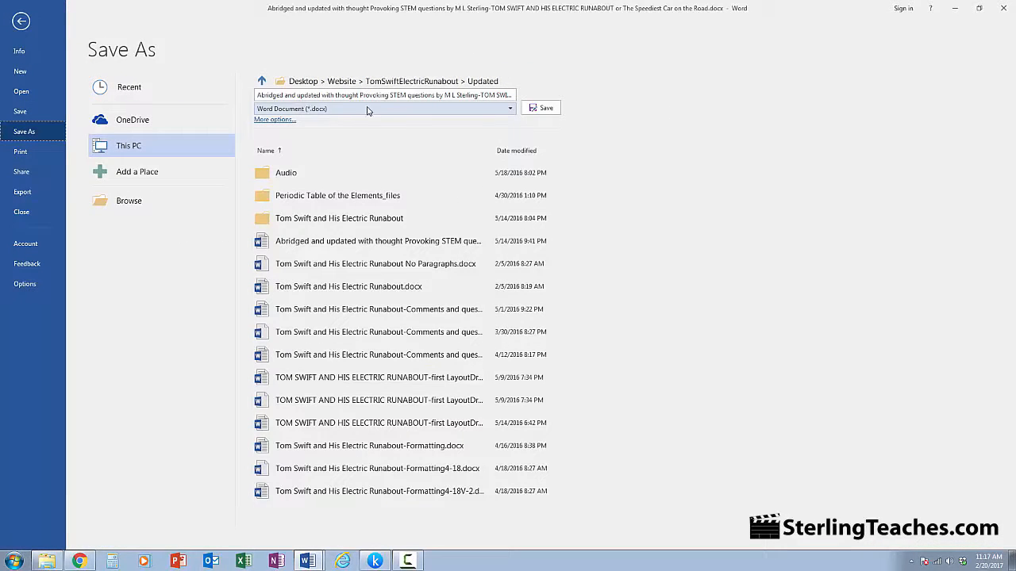
text(DEMO)
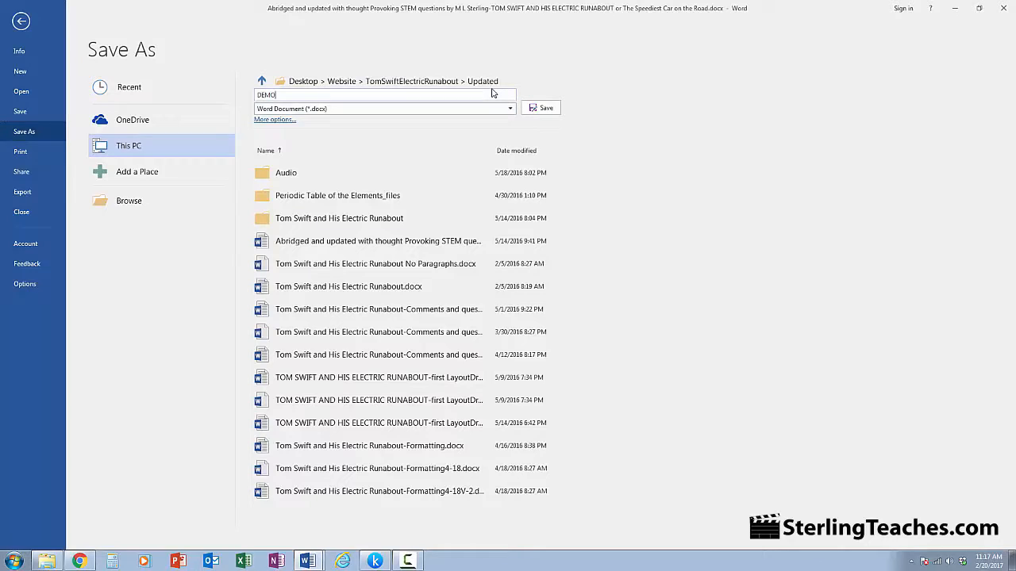
text(-Book)
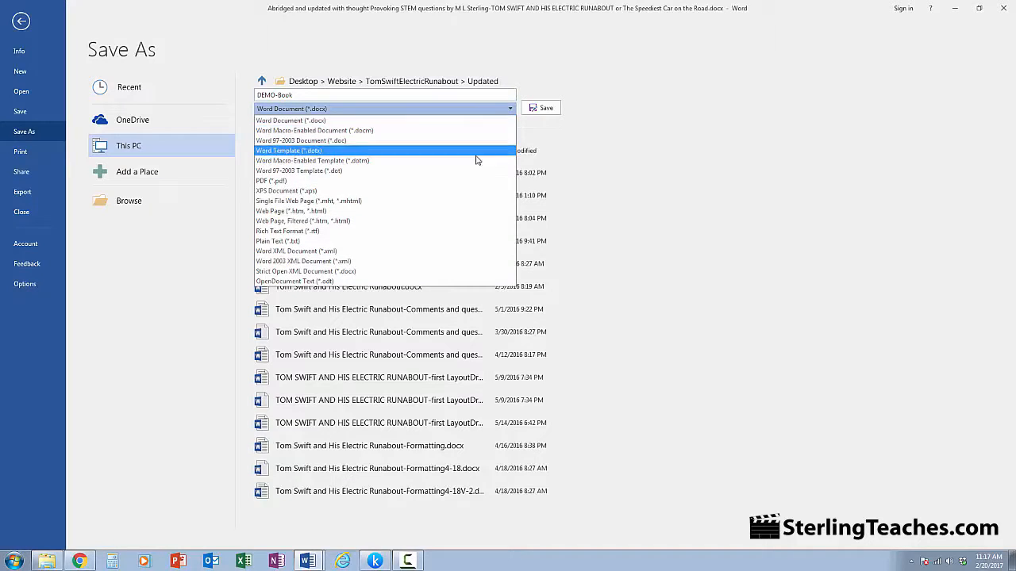
click(270, 181)
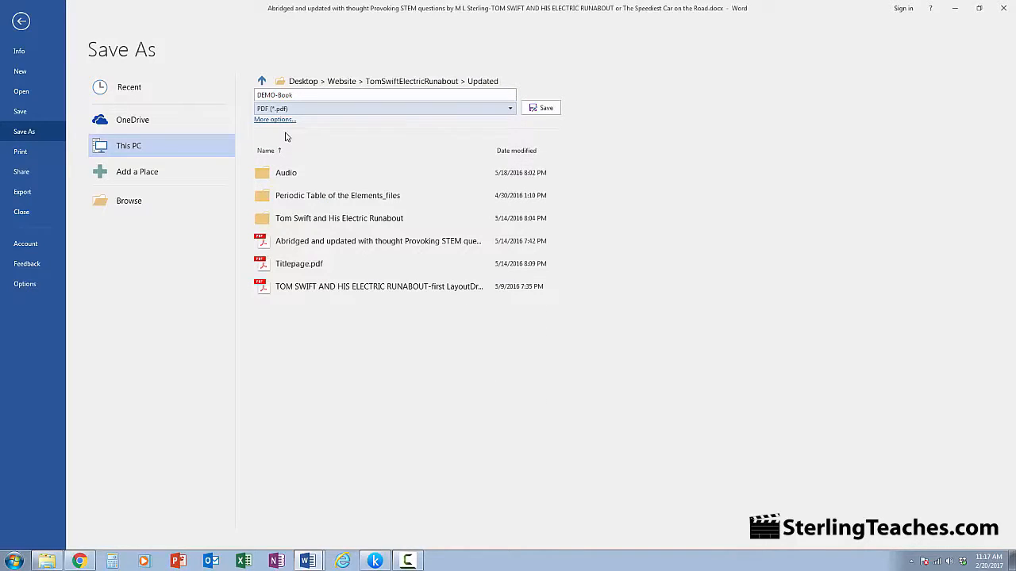
mouse_move(349, 125)
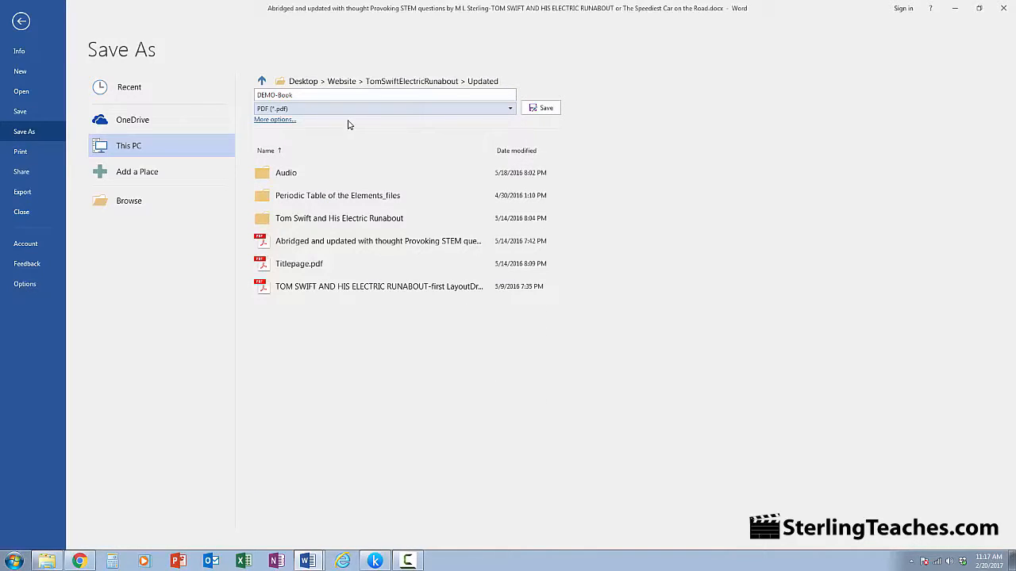
click(540, 107)
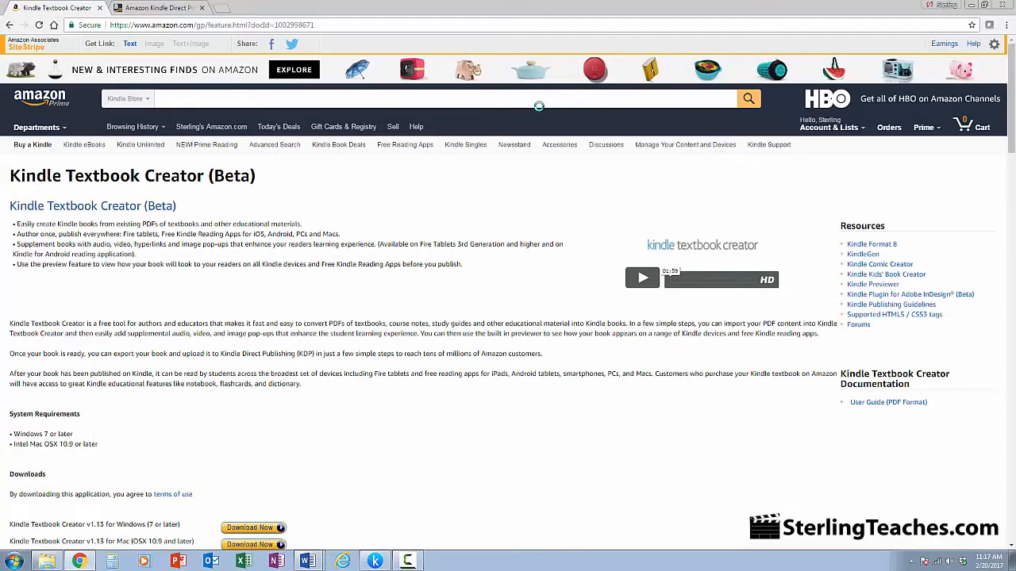
mouse_move(170, 285)
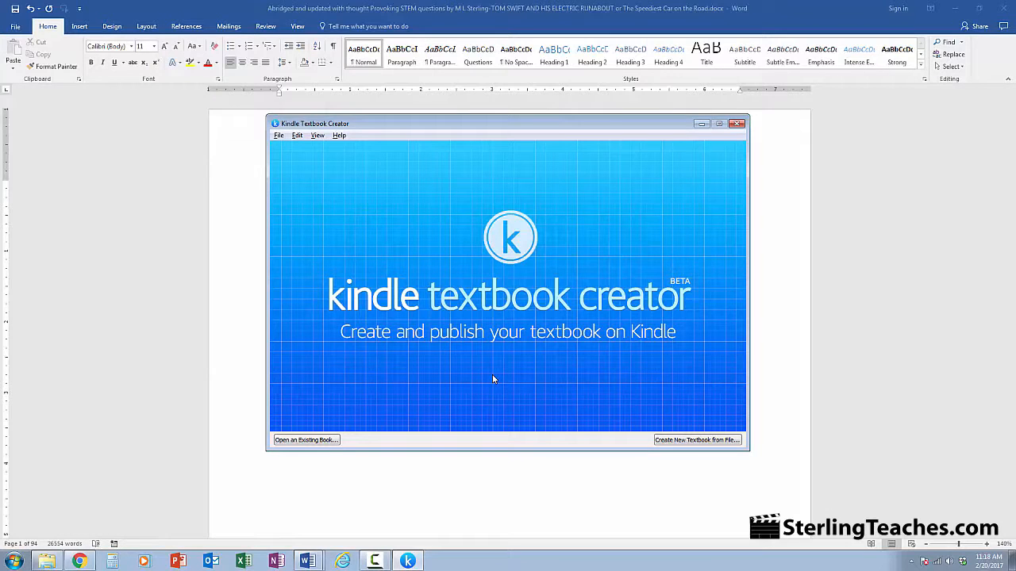
mouse_move(688, 442)
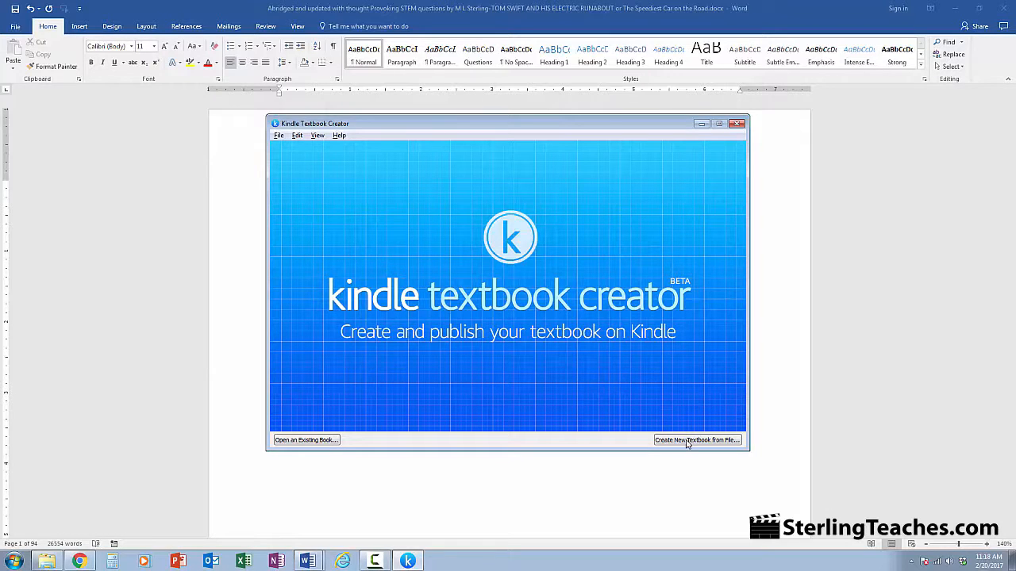
mouse_move(554, 446)
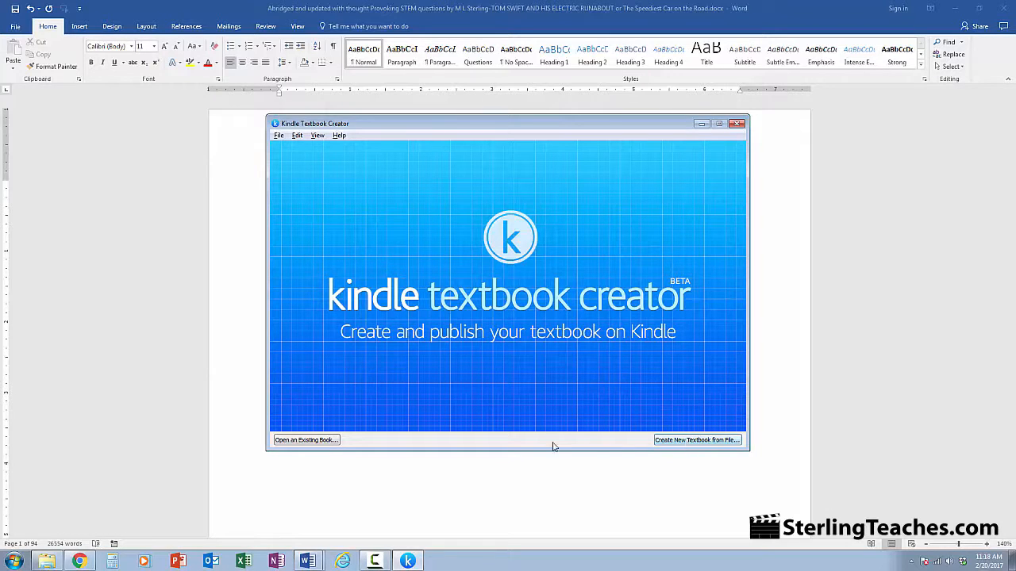
Open the Tom Swift and His Electric Runabout.kcb project in Kindle Textbook Creator
click(305, 440)
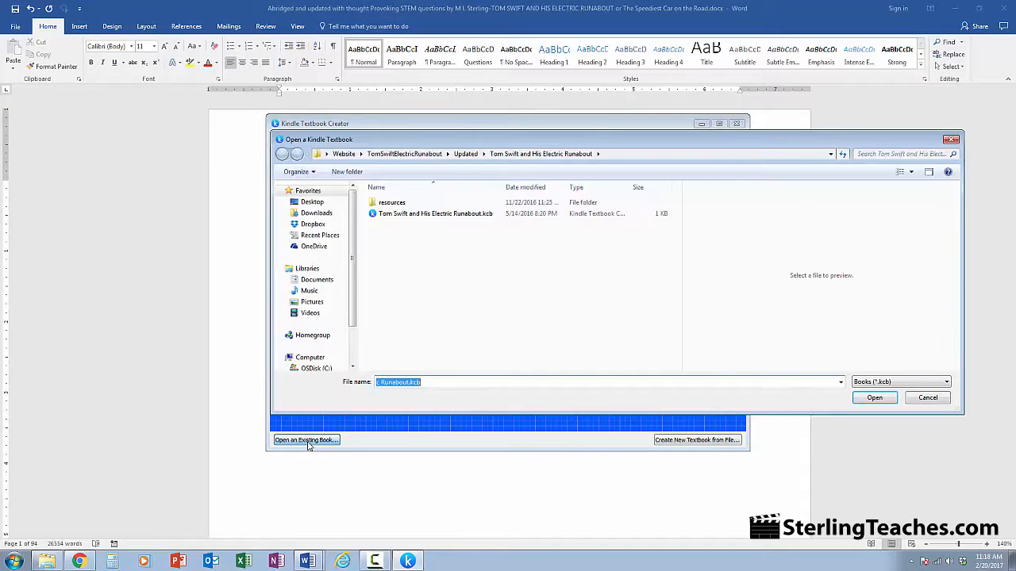
click(434, 213)
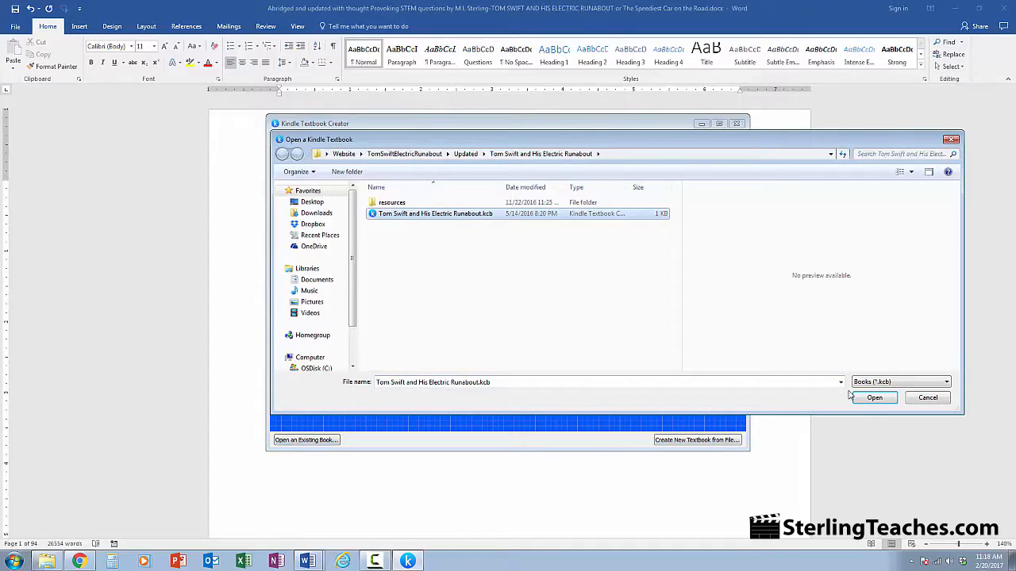
click(875, 398)
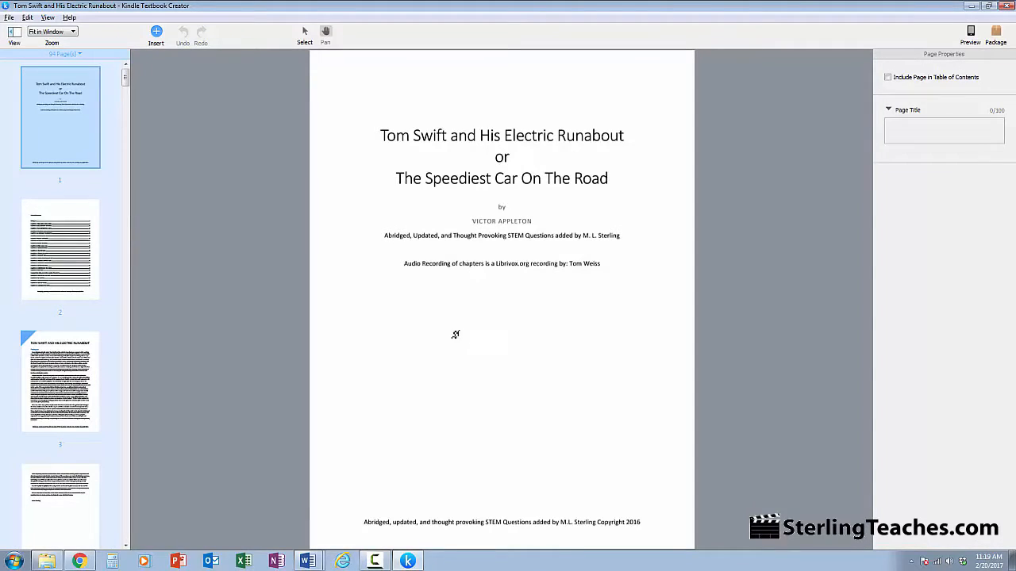
mouse_move(514, 335)
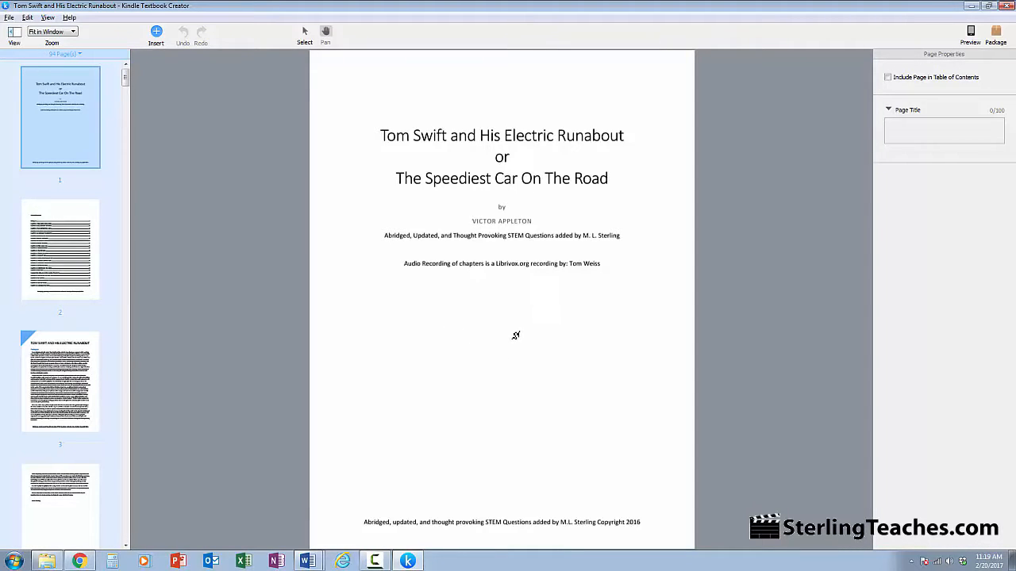
mouse_move(249, 310)
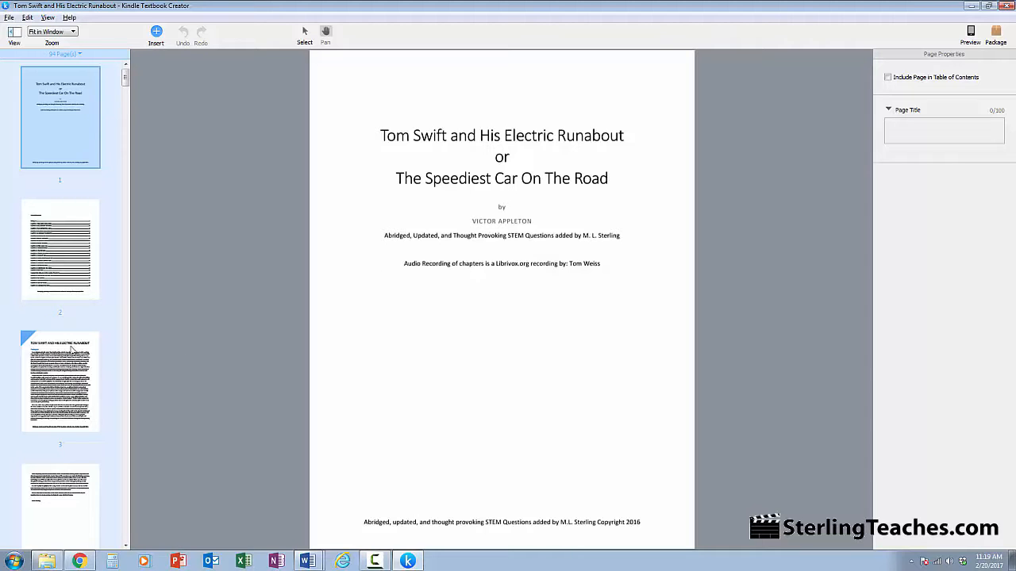
Keep page 8 listed in the contents as 'Chapter 1 Tom Hopes for a Prize'
click(59, 383)
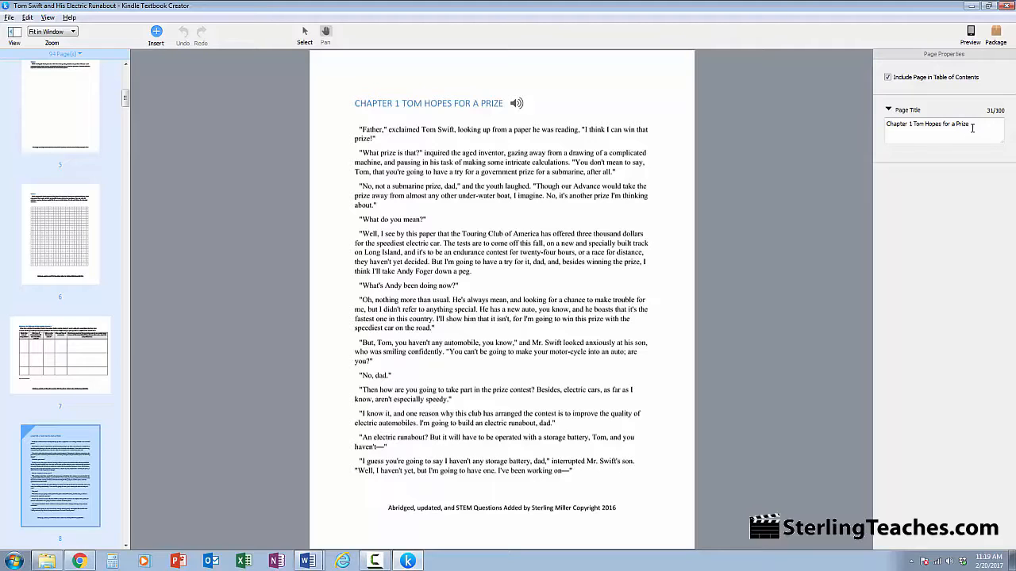
click(888, 76)
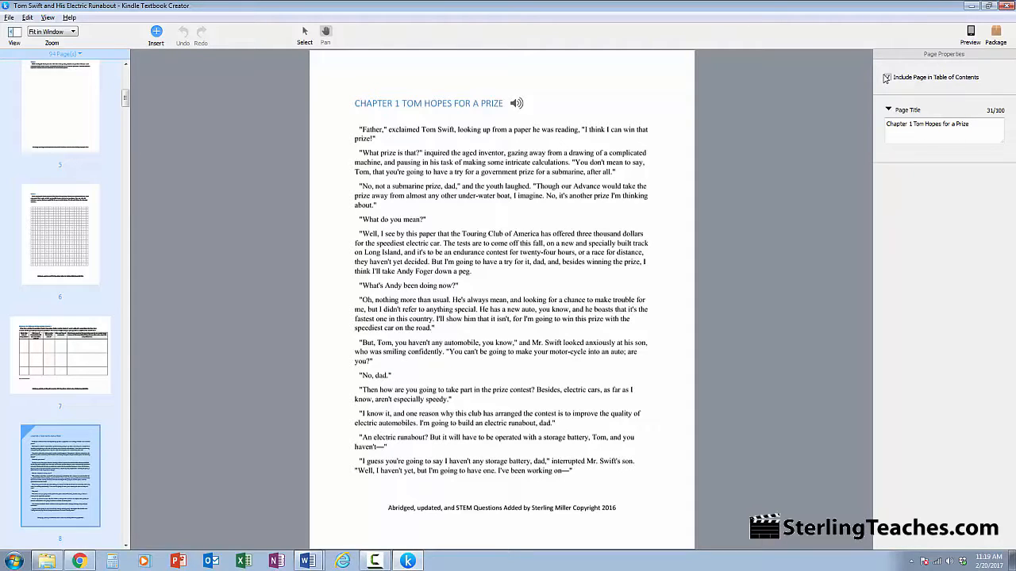
click(885, 76)
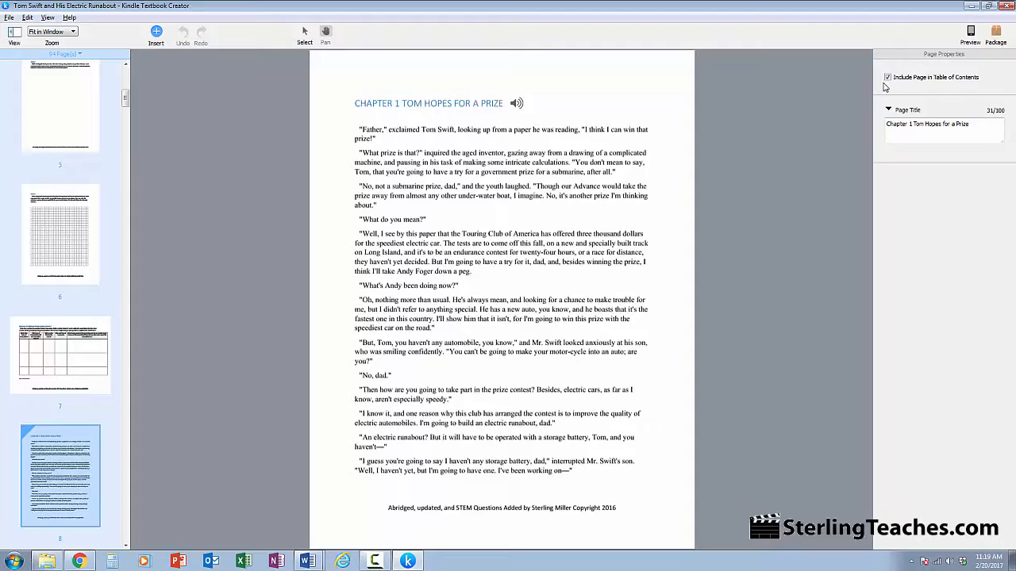
mouse_move(934, 237)
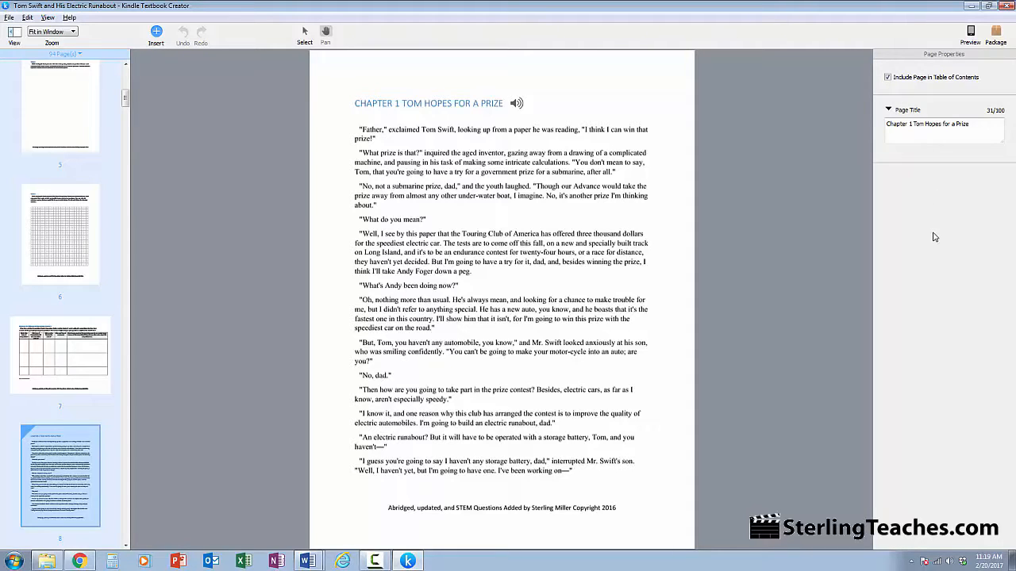
mouse_move(917, 242)
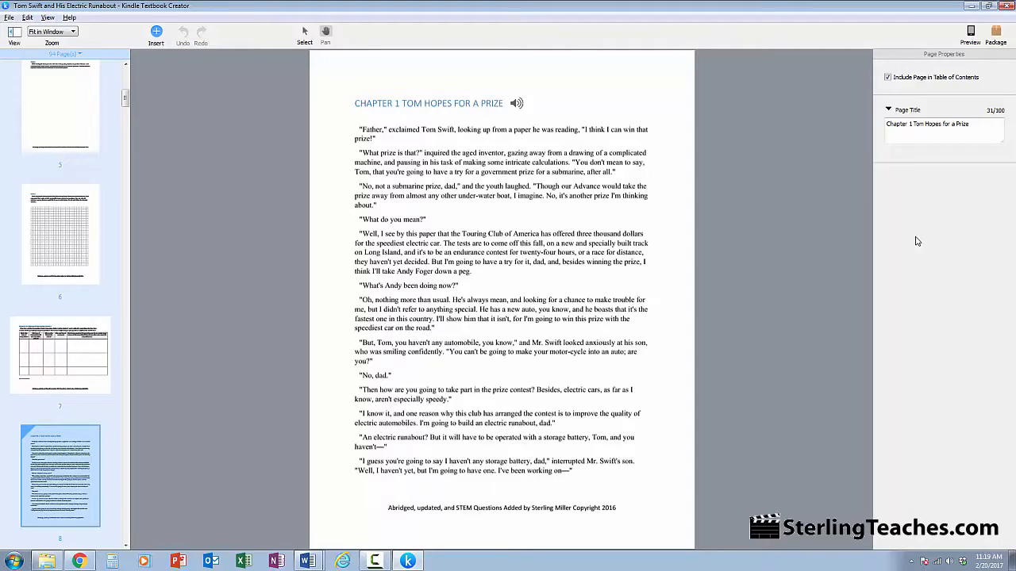
mouse_move(519, 104)
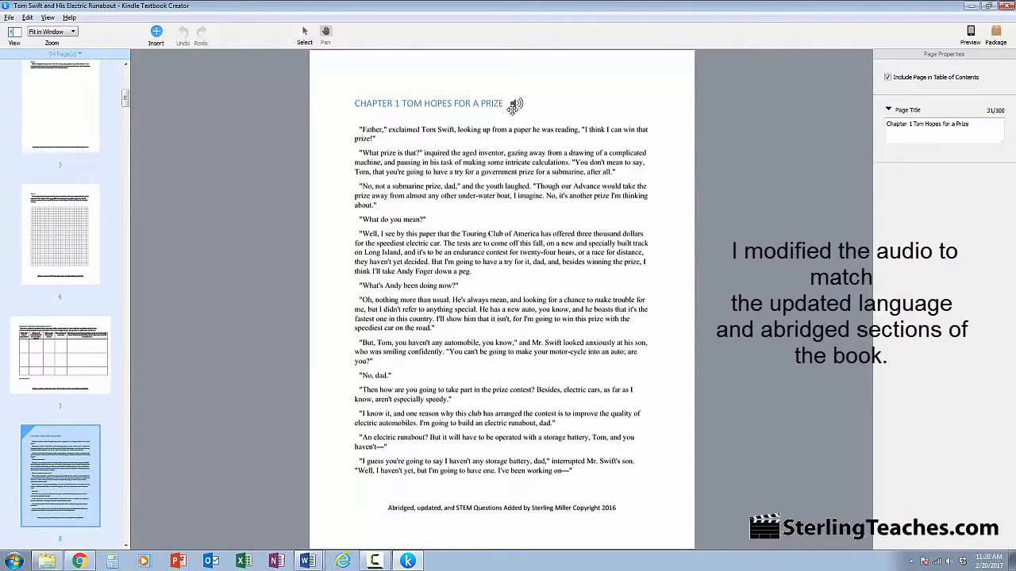
mouse_move(273, 264)
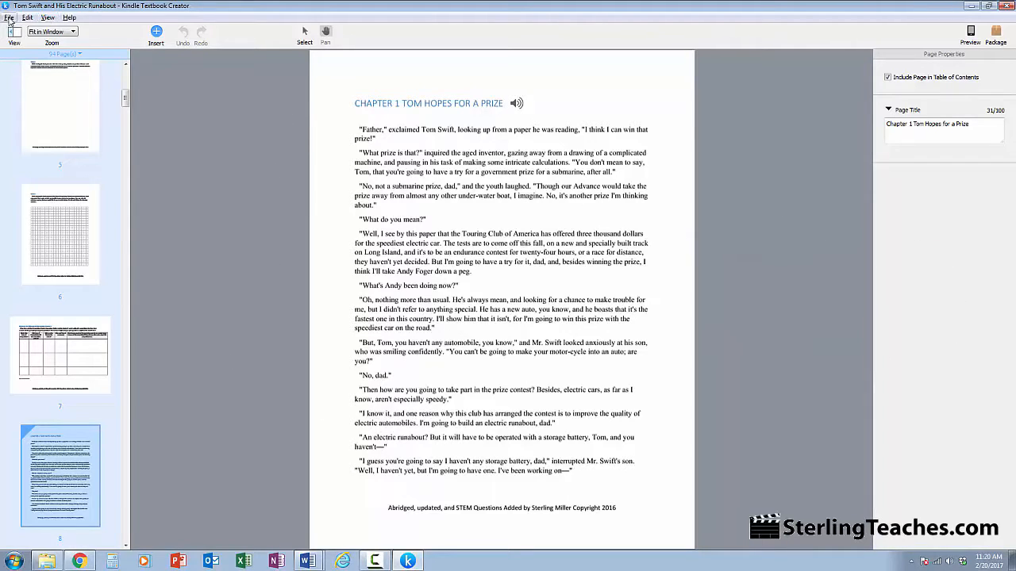
Create a new textbook by importing DEMO-Book.pdf
click(7, 17)
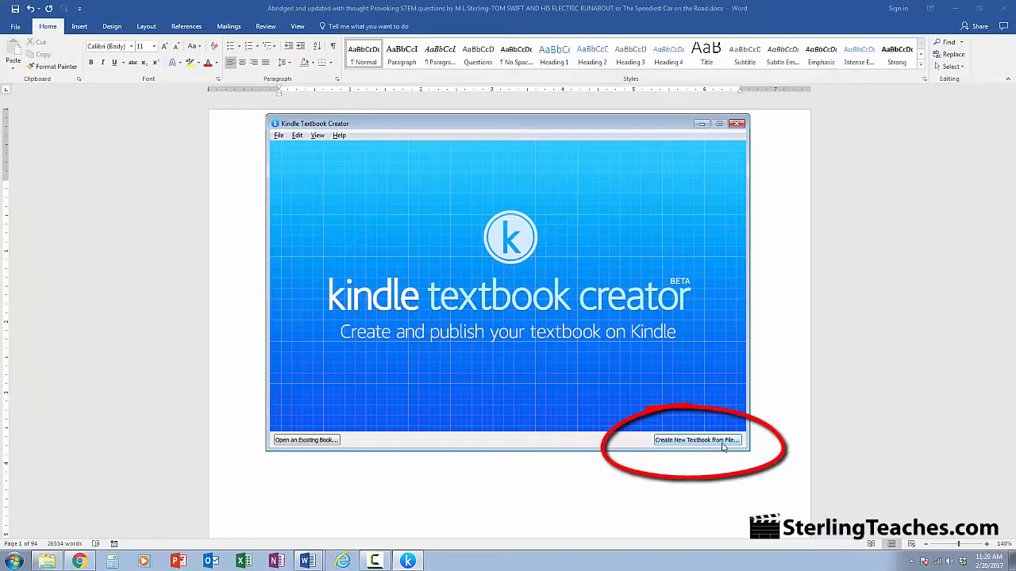
click(696, 440)
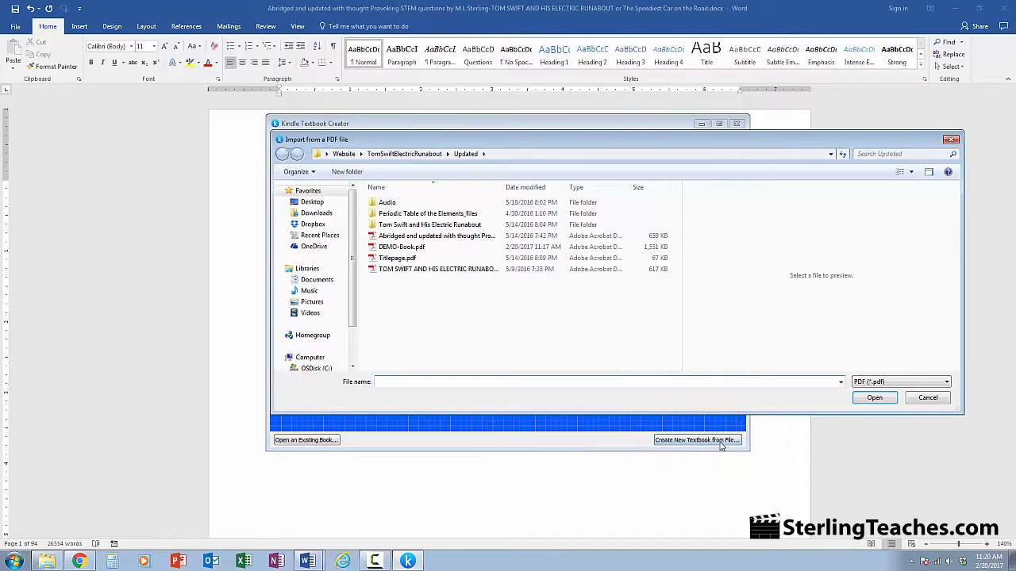
mouse_move(402, 247)
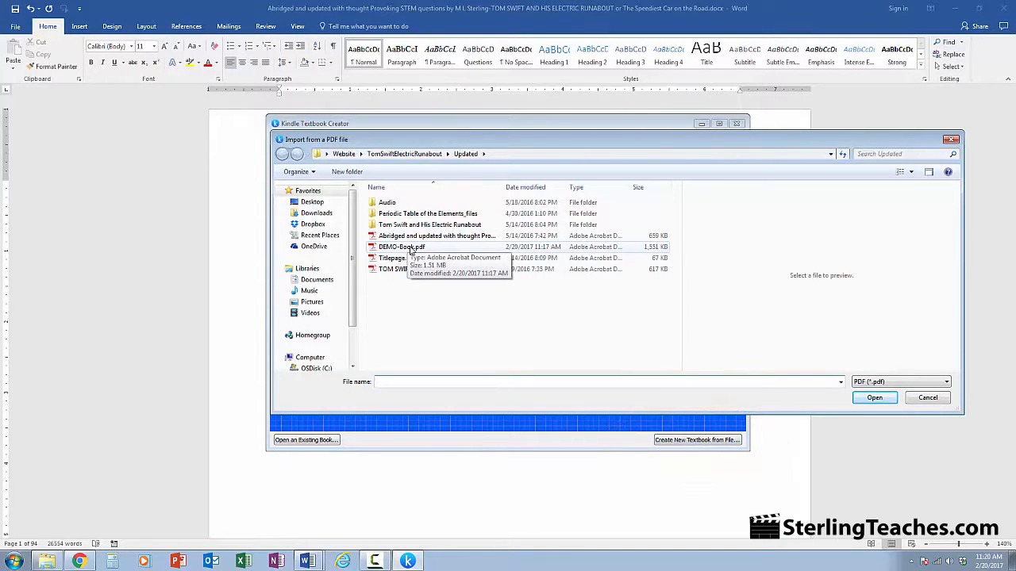
click(401, 247)
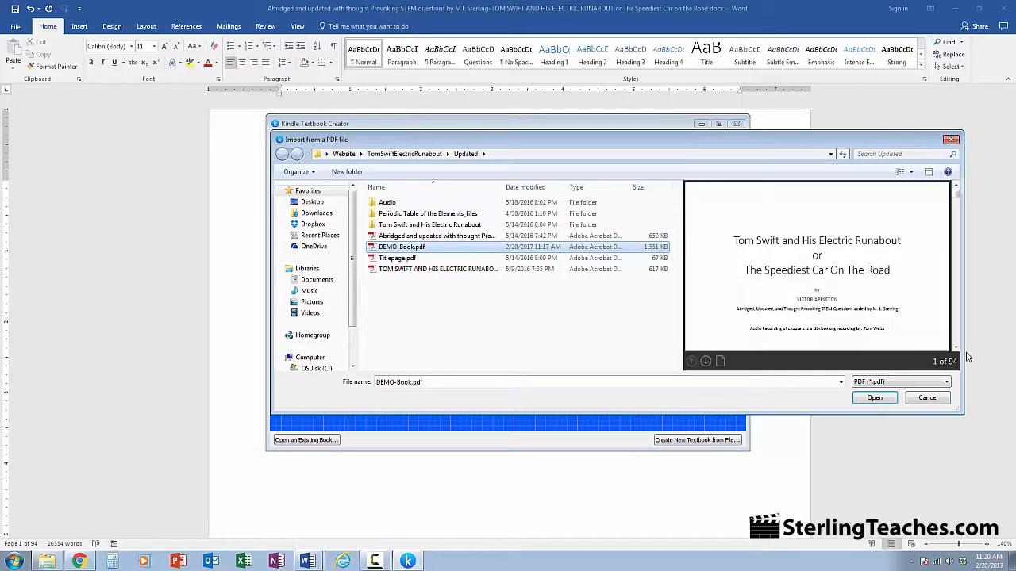
click(873, 397)
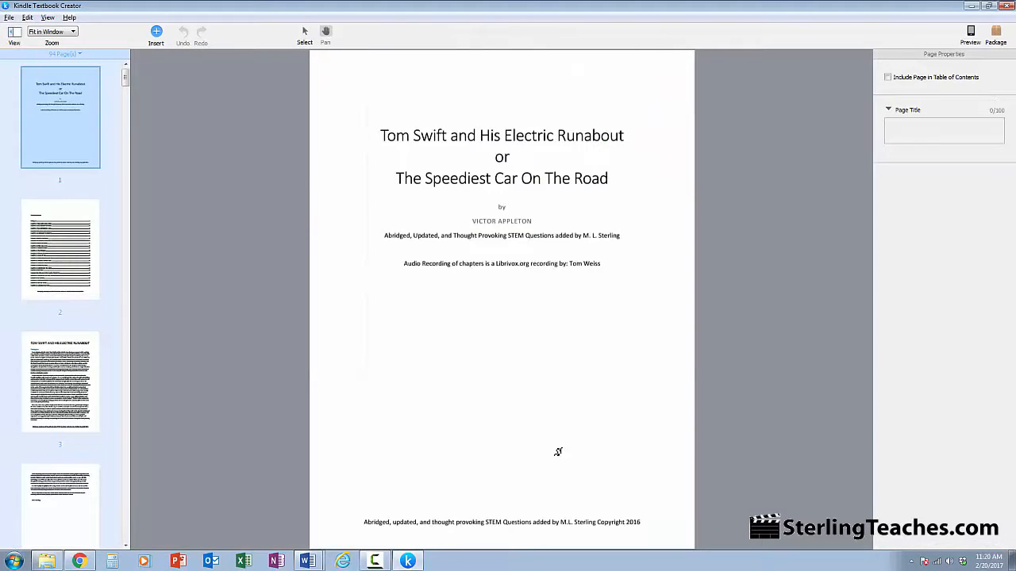
mouse_move(309, 241)
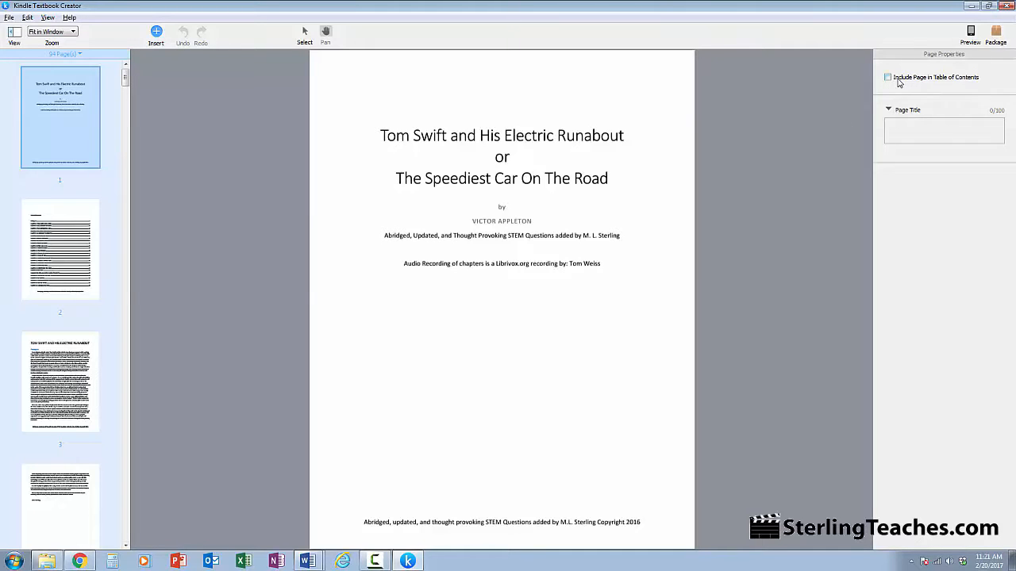
Include page 3 in the table of contents with the title 'Prologue'
click(60, 249)
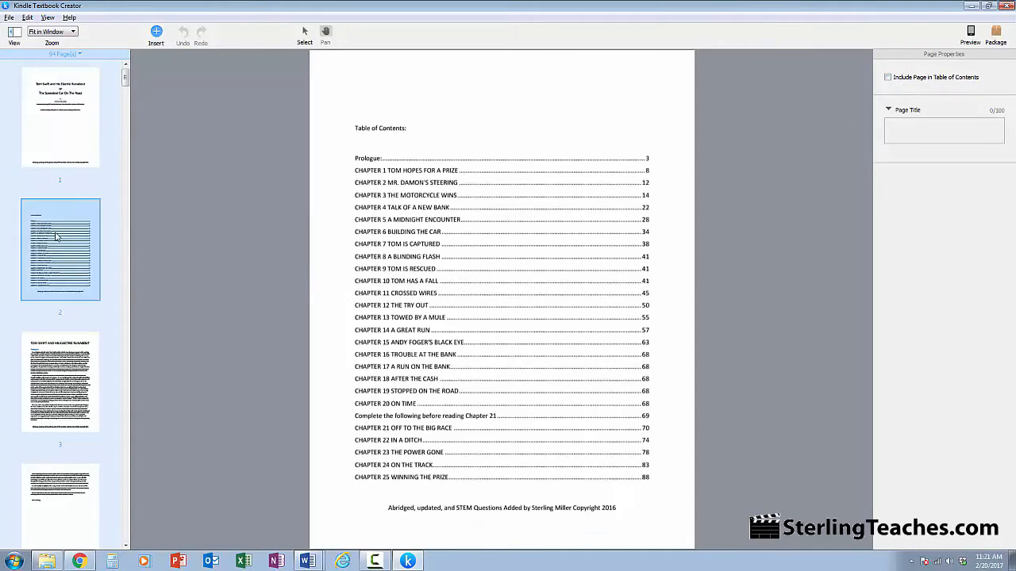
mouse_move(481, 272)
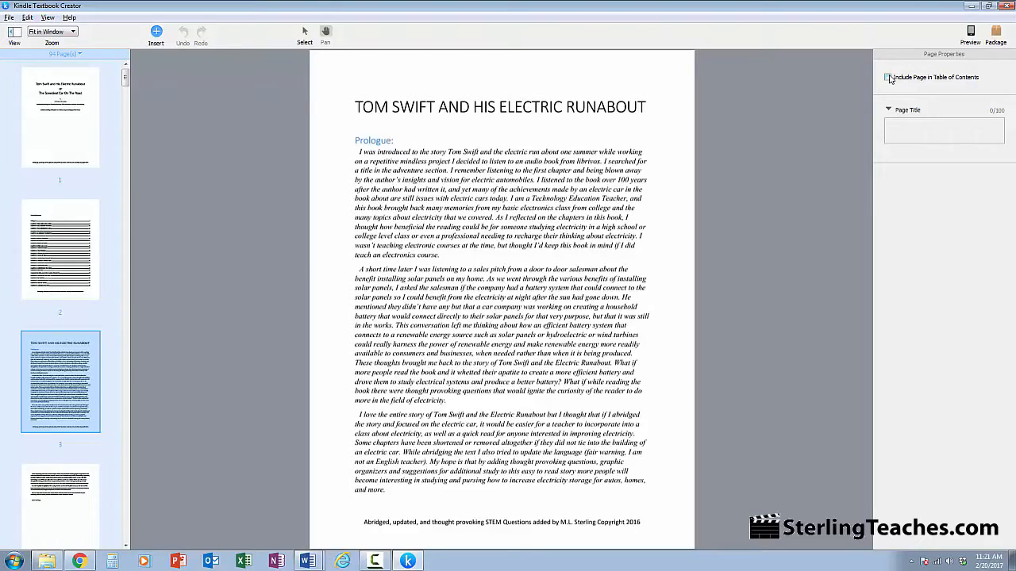
click(889, 76)
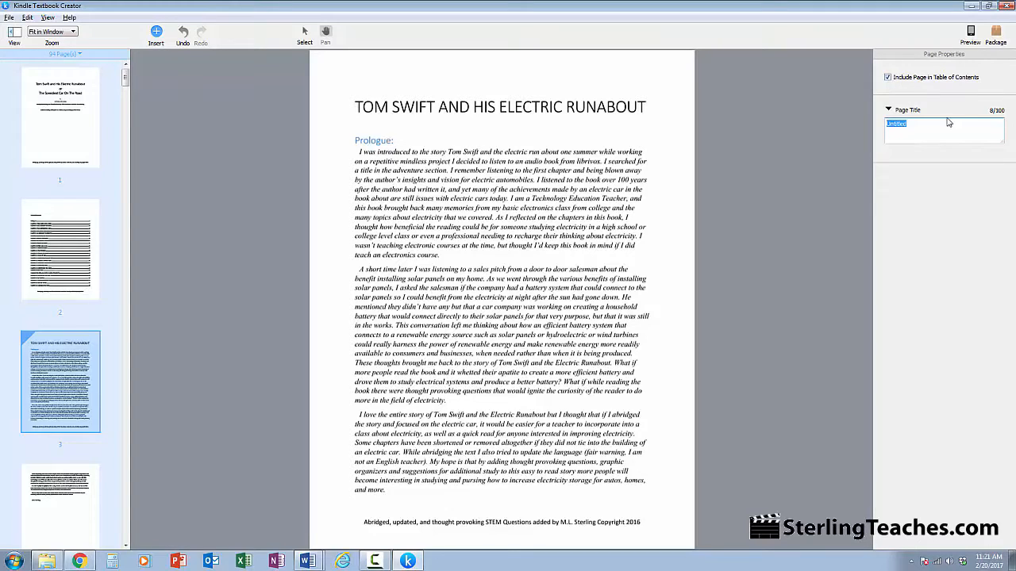
mouse_move(788, 117)
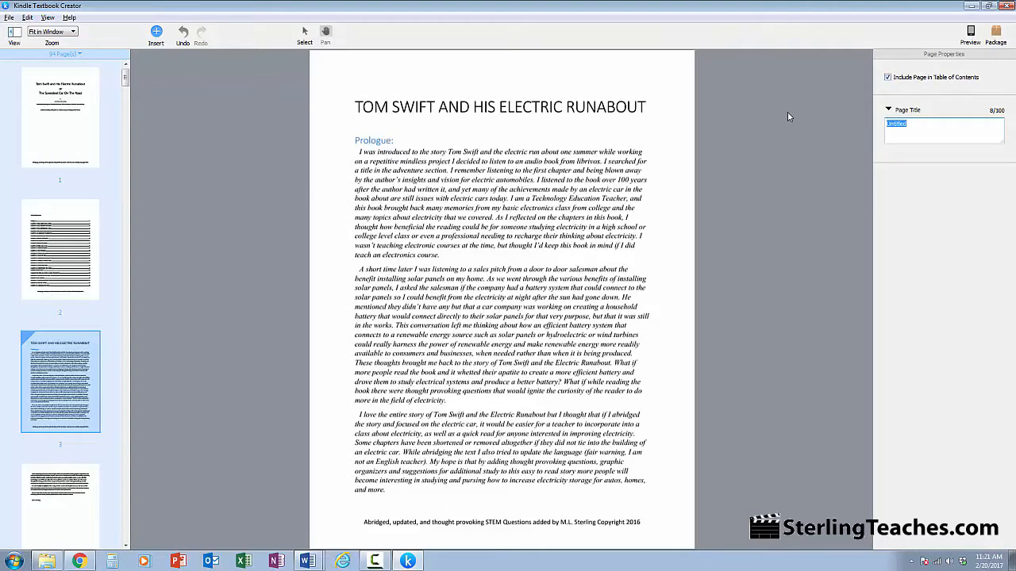
text(Prologue)
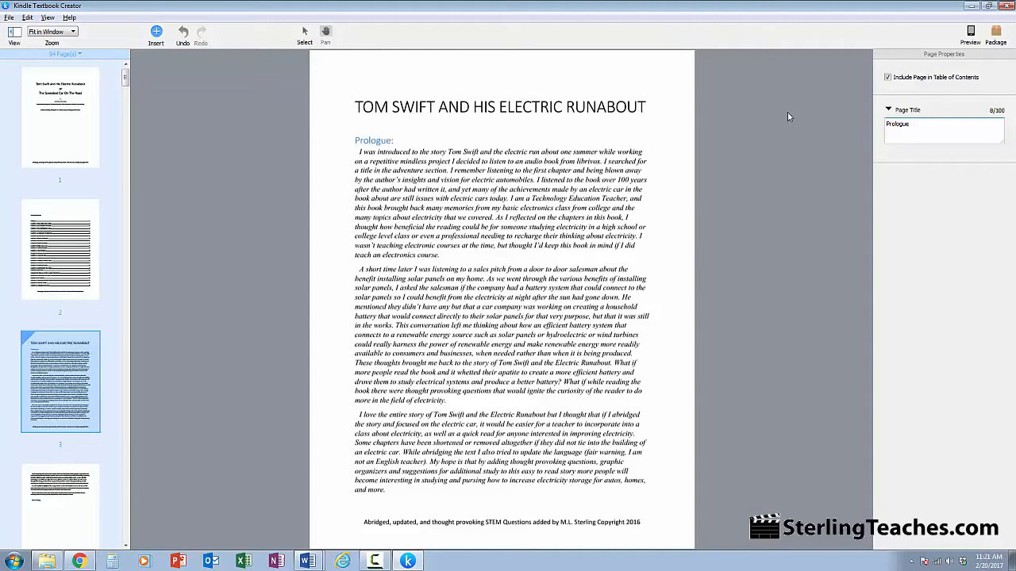
scroll(down, 3)
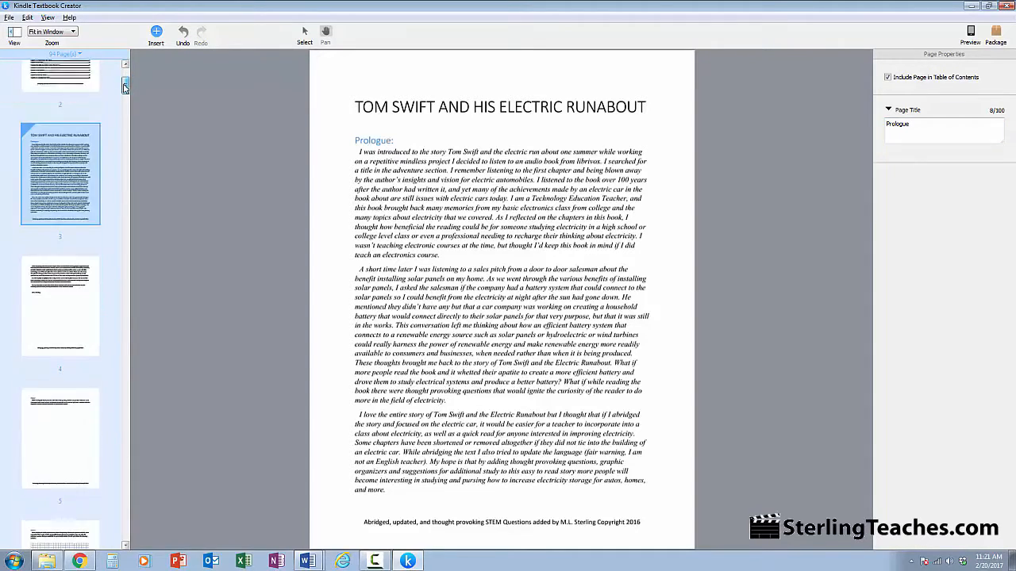
Include page 8 in the contents titled 'Chapter 1 Tom hopes for a Prize'
scroll(down, 3)
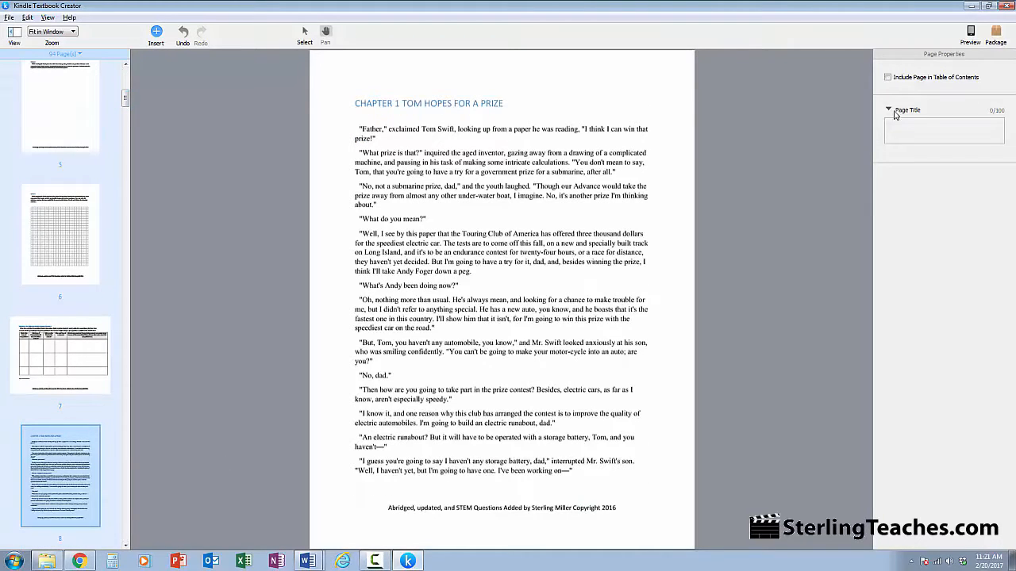
click(886, 77)
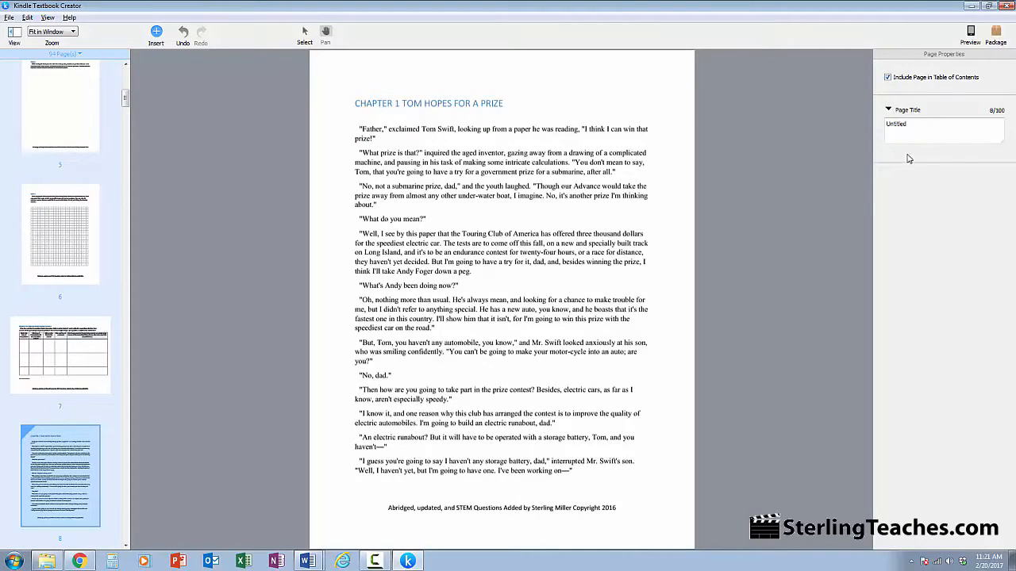
text(Chapter 1)
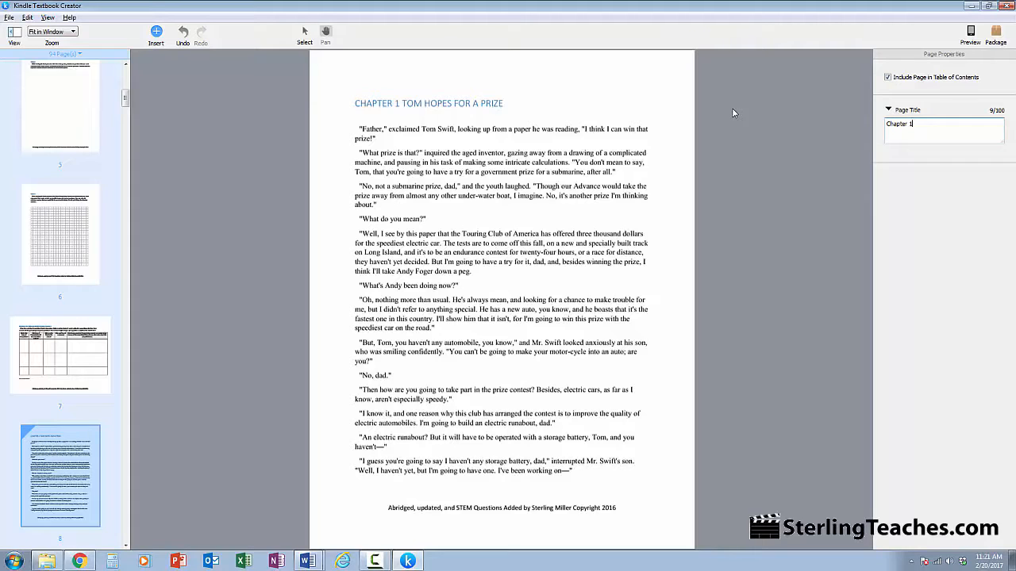
text(Tom hopes for a Prize)
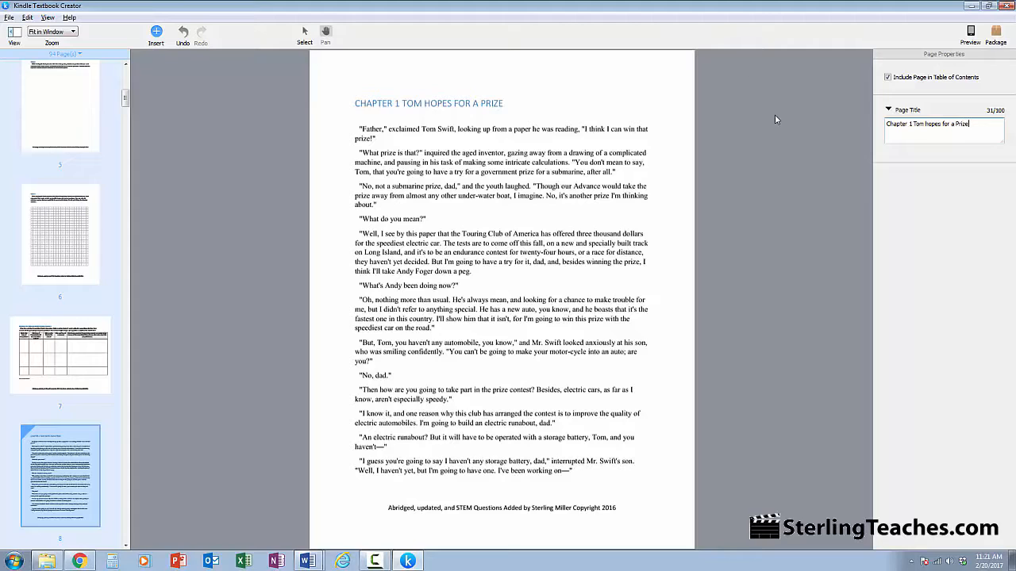
mouse_move(632, 236)
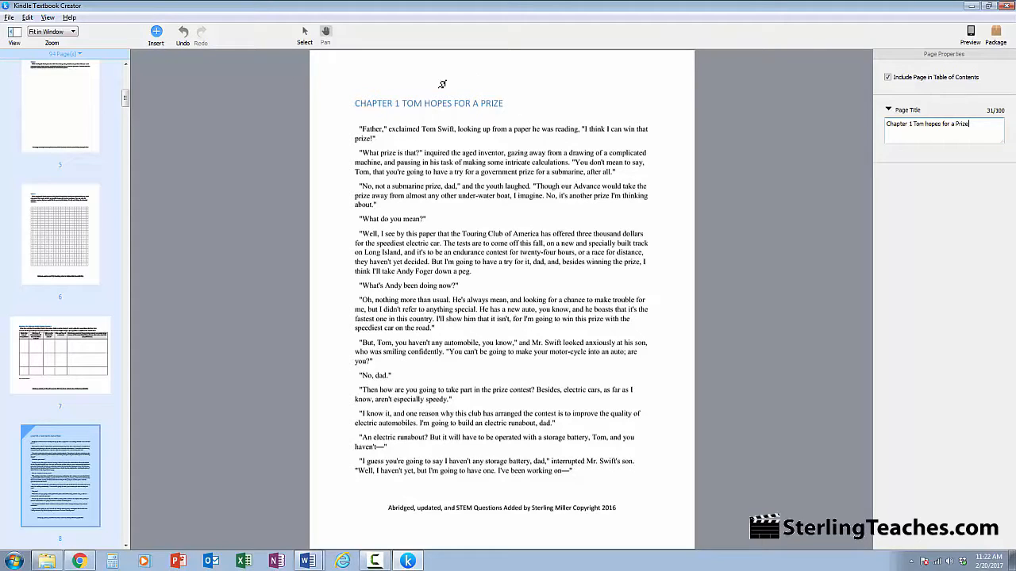
Open the Insert menu to add the Chapter1.mp3 audio
click(156, 31)
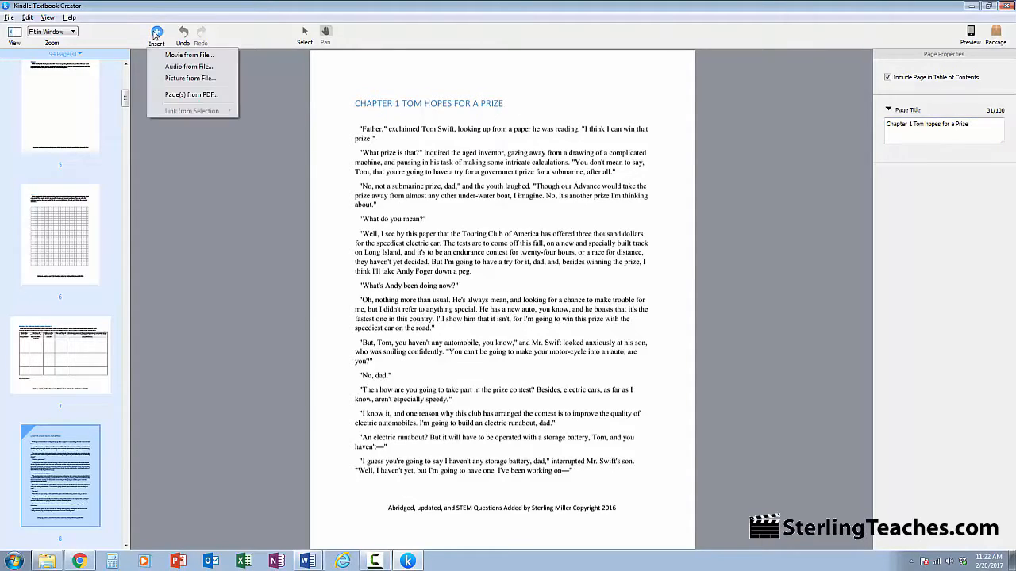
mouse_move(213, 69)
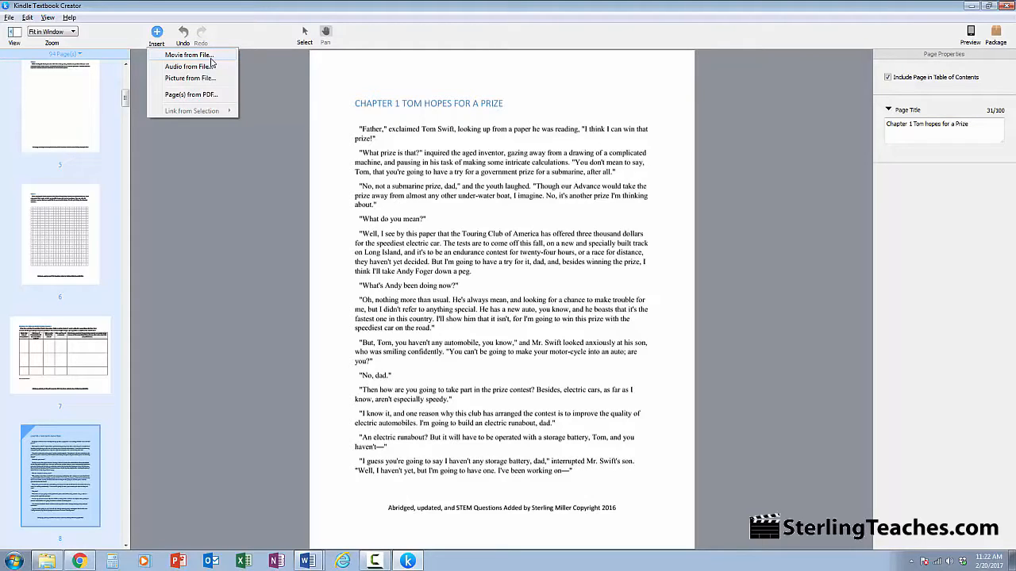
mouse_move(199, 70)
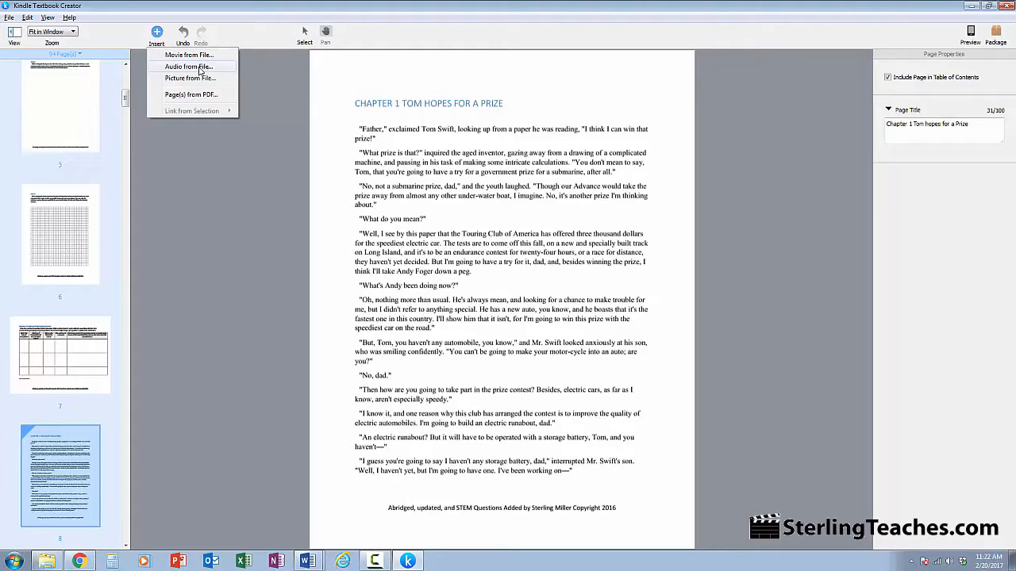
mouse_move(195, 79)
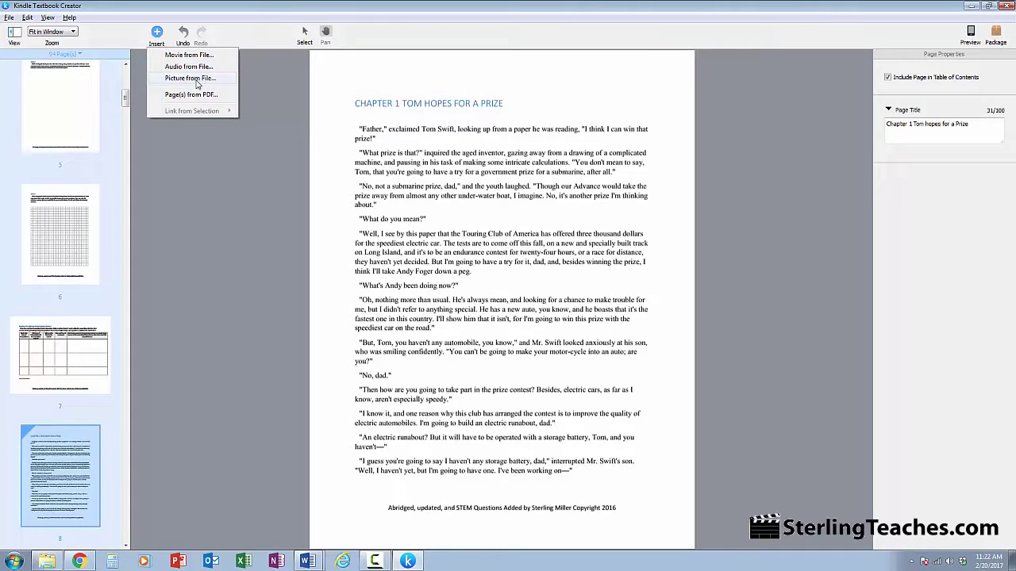
mouse_move(198, 94)
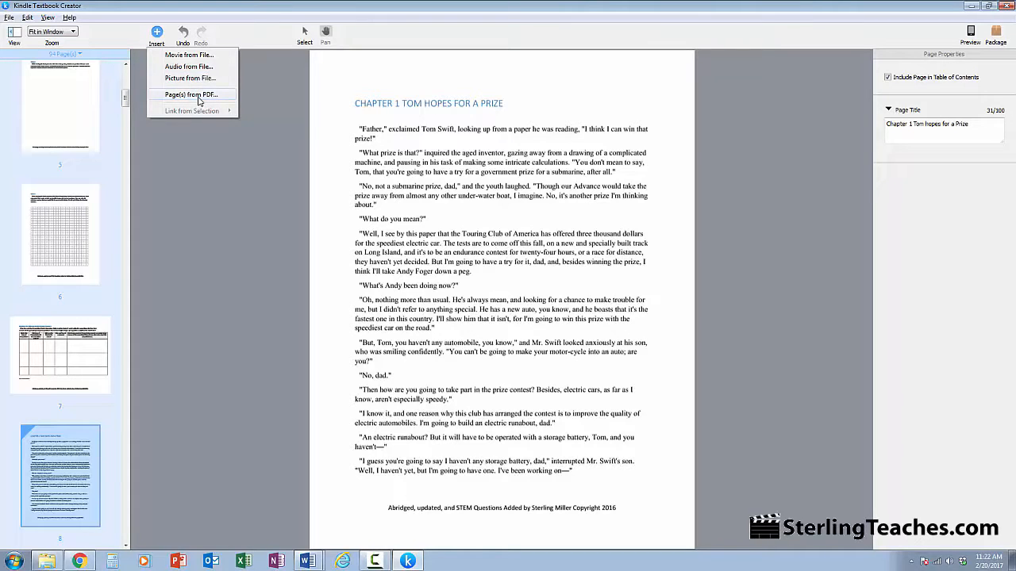
mouse_move(189, 66)
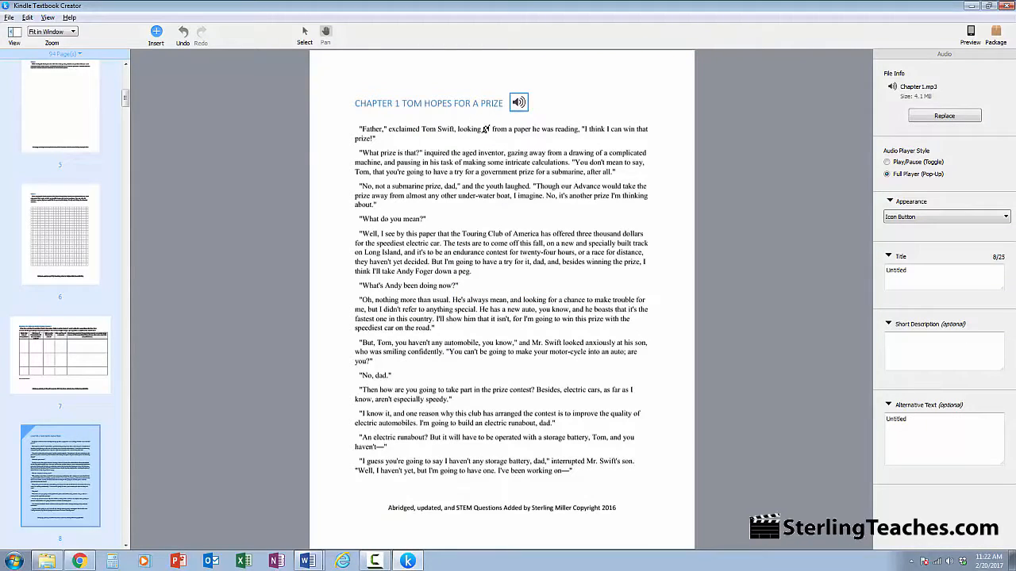
mouse_move(761, 115)
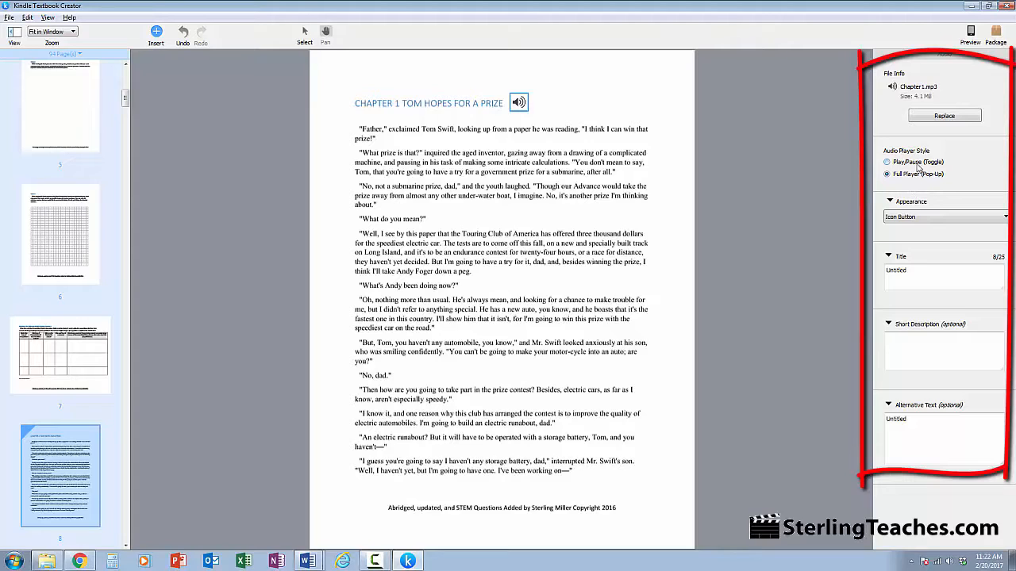
Set the audio to Icon Button with title and alternative text 'Chapter 1 Audio'
click(887, 174)
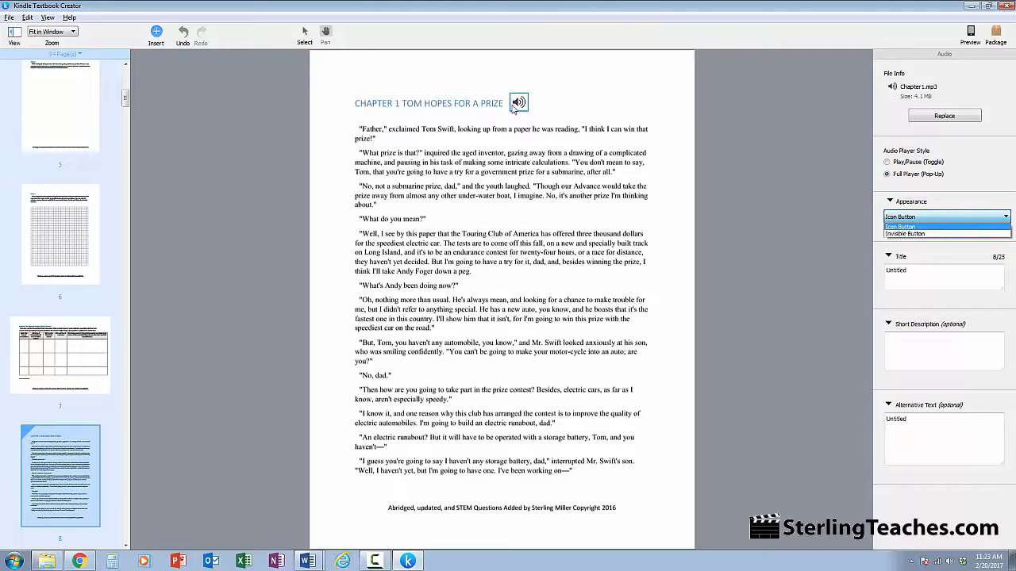
mouse_move(521, 109)
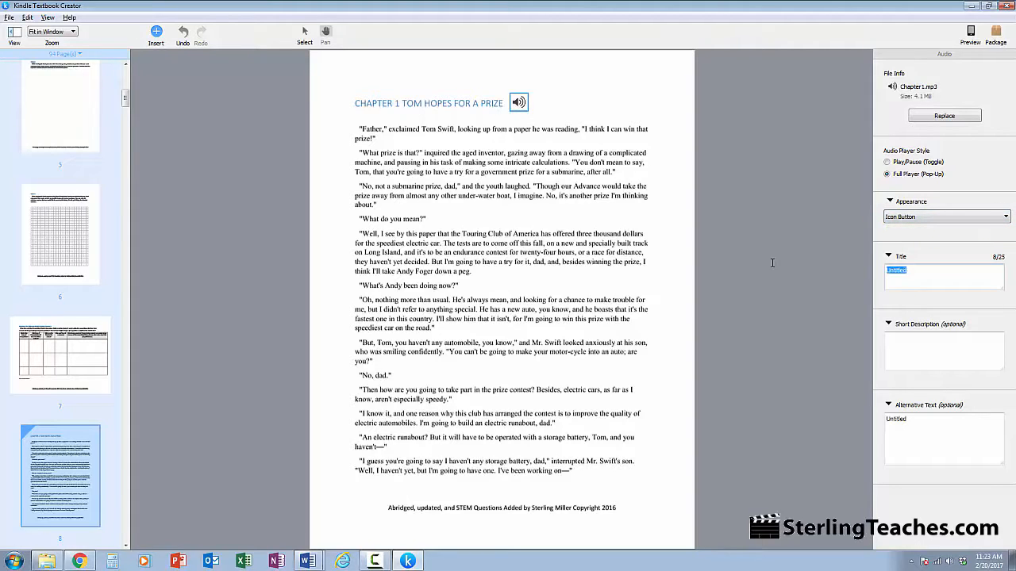
text(c)
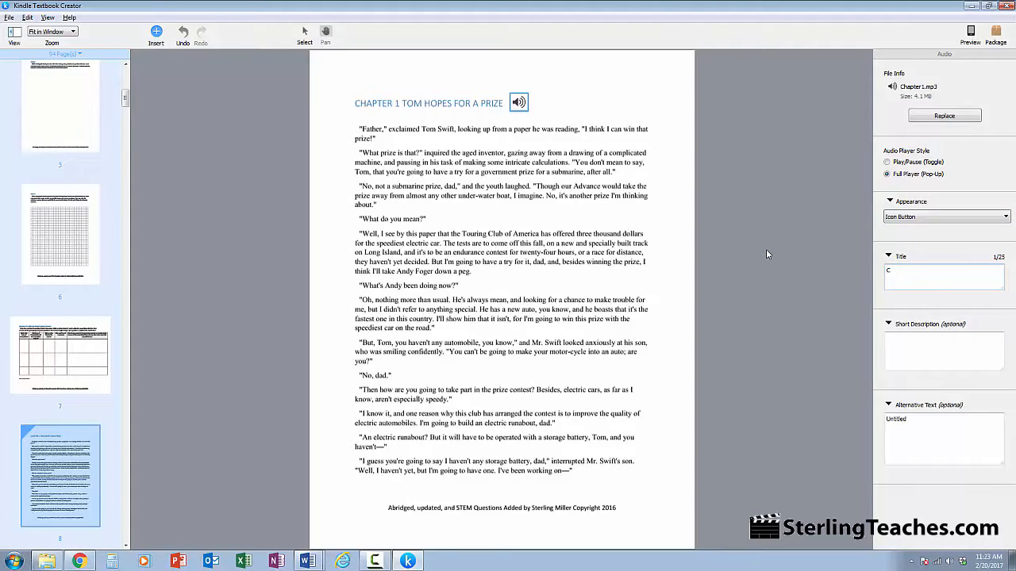
text(Chapter 1 Audio)
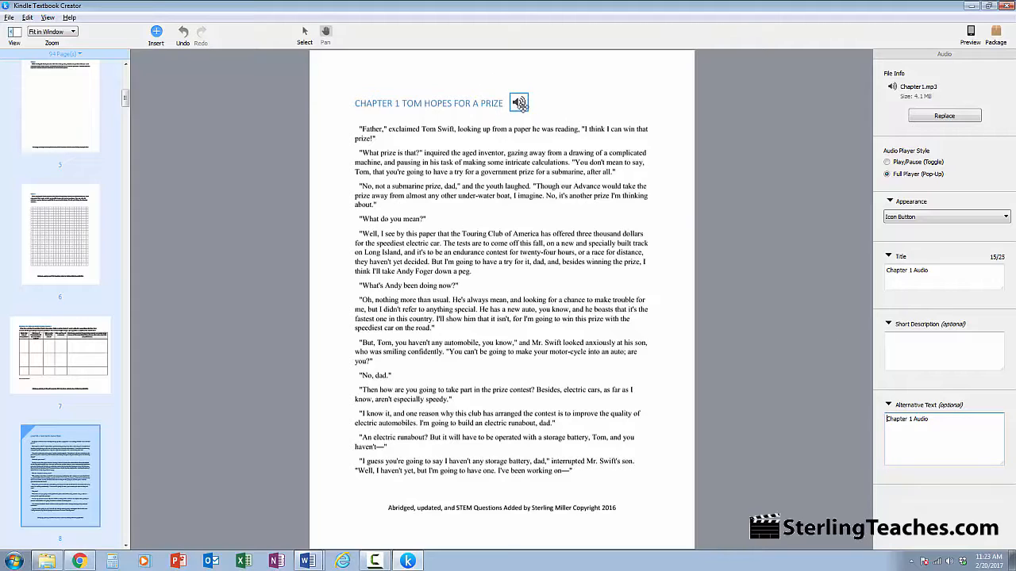
mouse_move(735, 164)
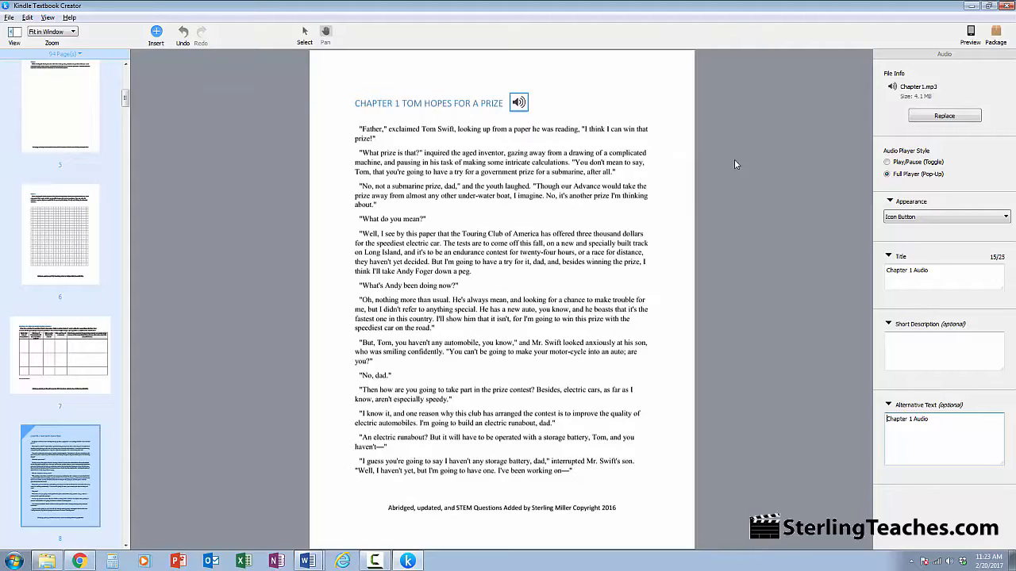
mouse_move(519, 156)
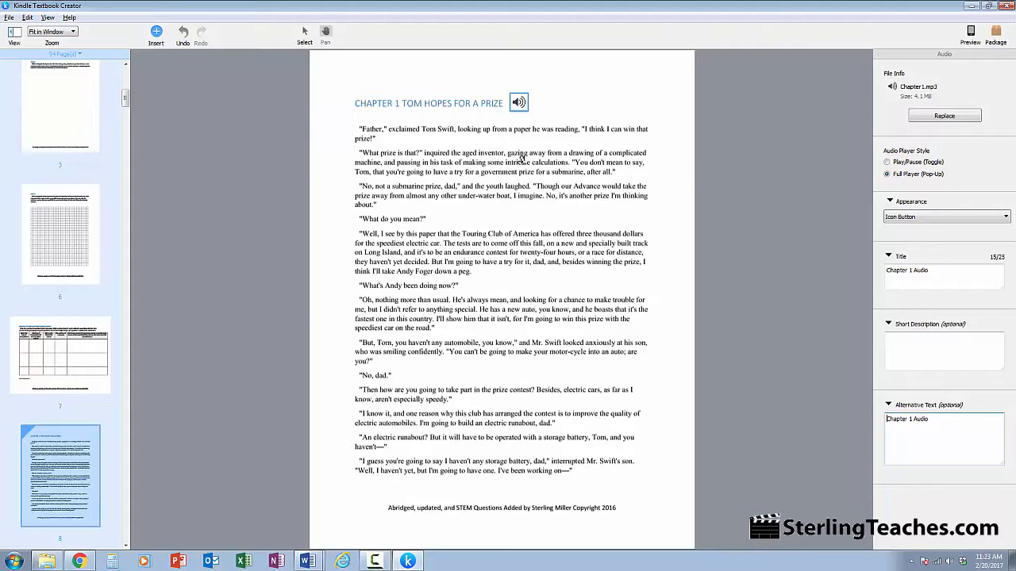
mouse_move(475, 253)
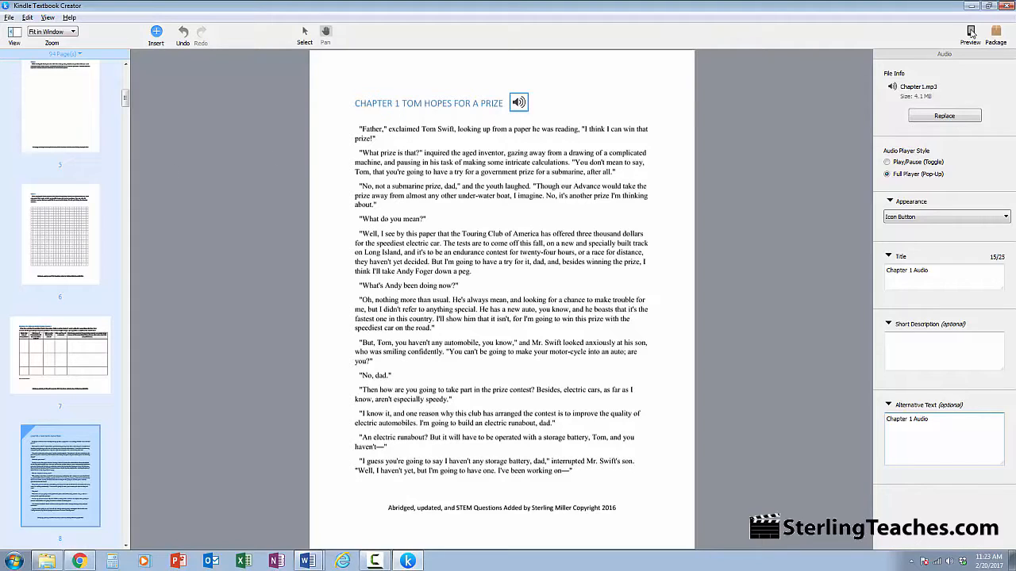
click(967, 28)
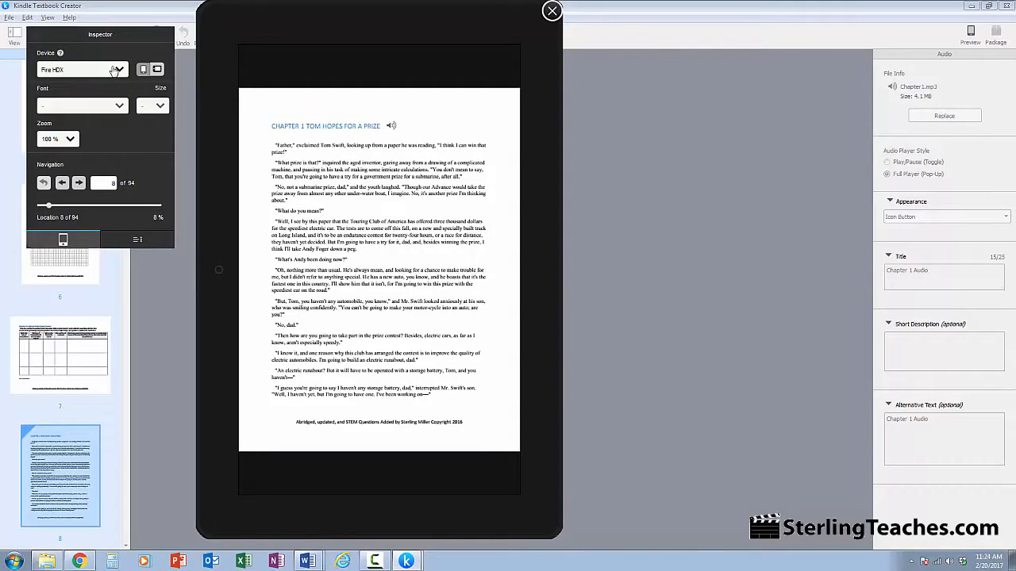
mouse_move(387, 131)
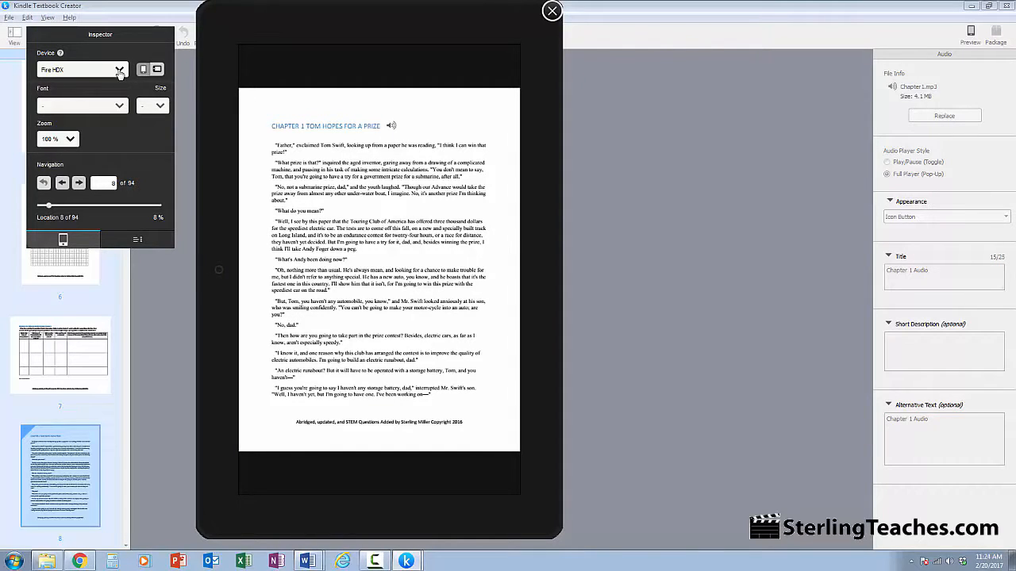
click(121, 69)
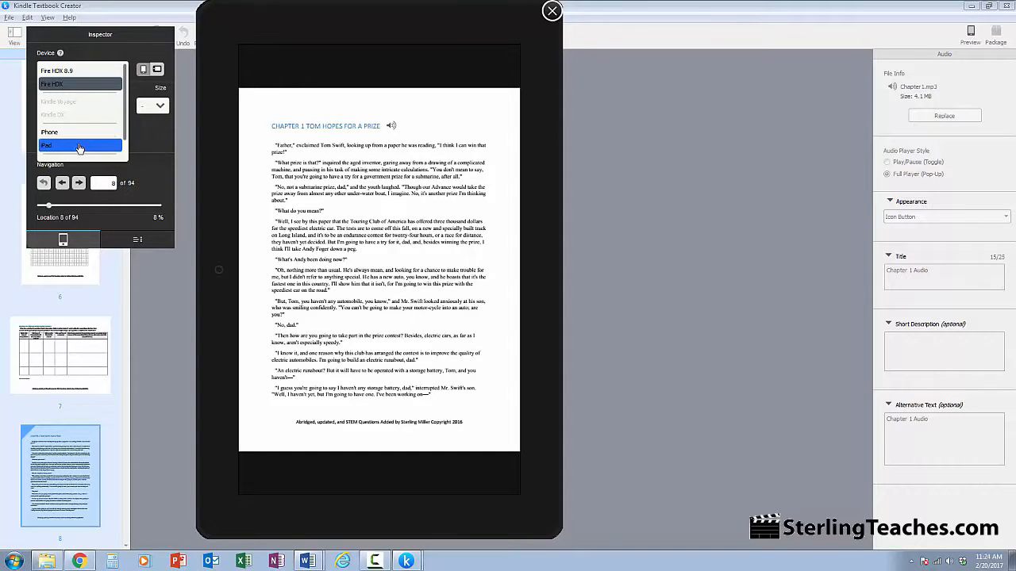
click(80, 145)
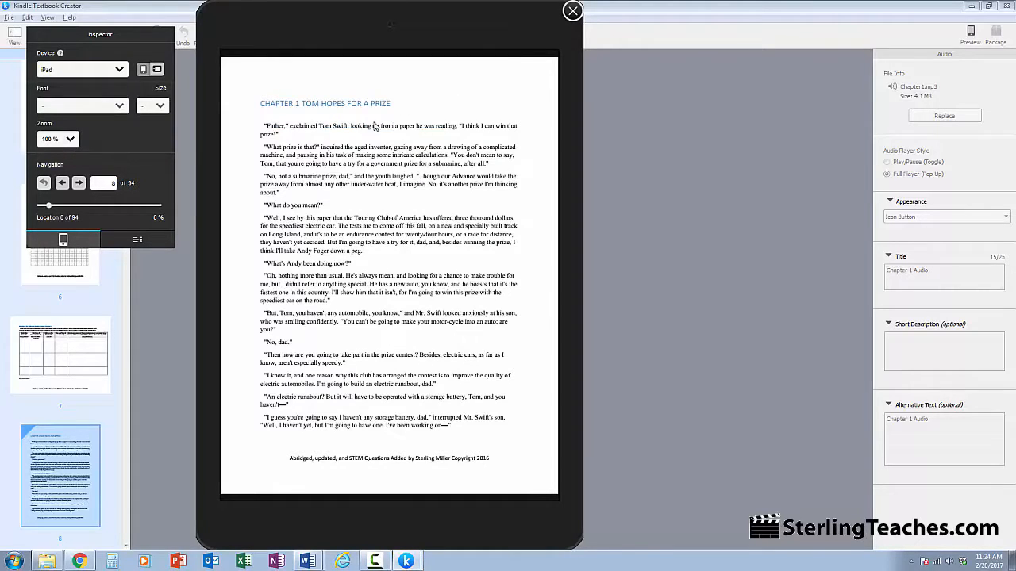
click(93, 69)
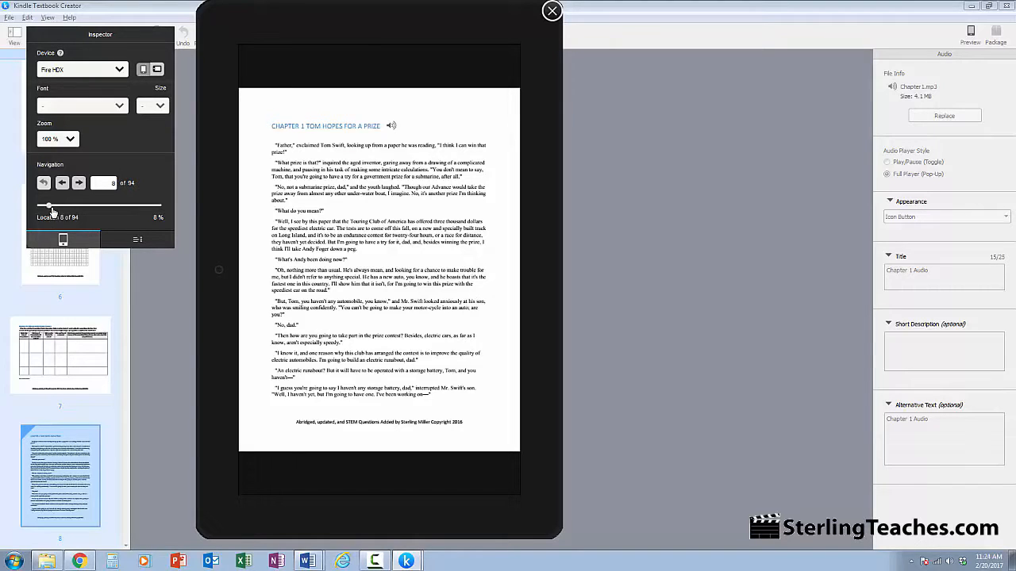
drag(53, 206, 85, 206)
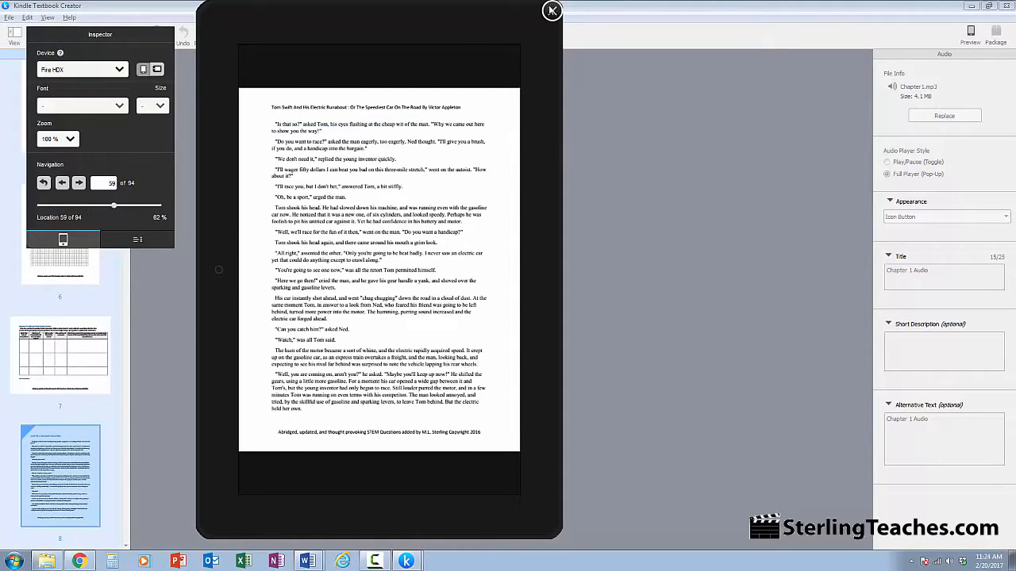
click(532, 12)
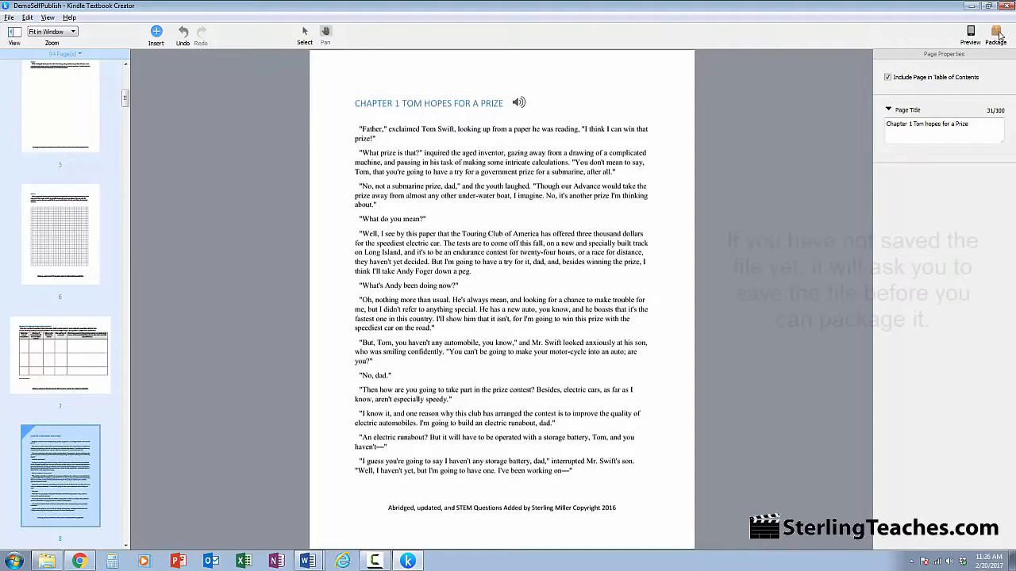
Package the book as AbridgedTomSwiftAndHisElectricRunabout.kpf
click(994, 30)
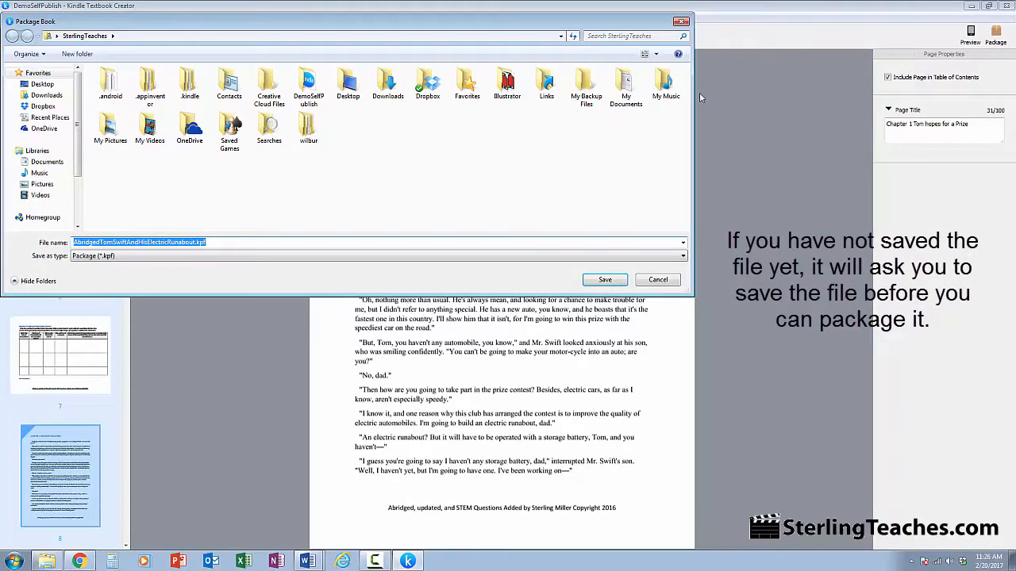
mouse_move(244, 198)
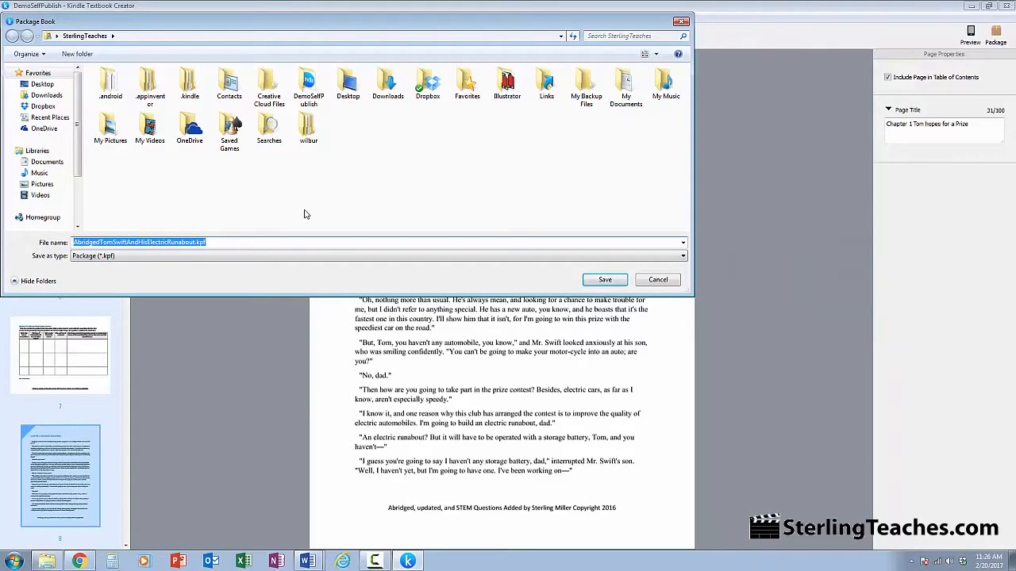
mouse_move(70, 164)
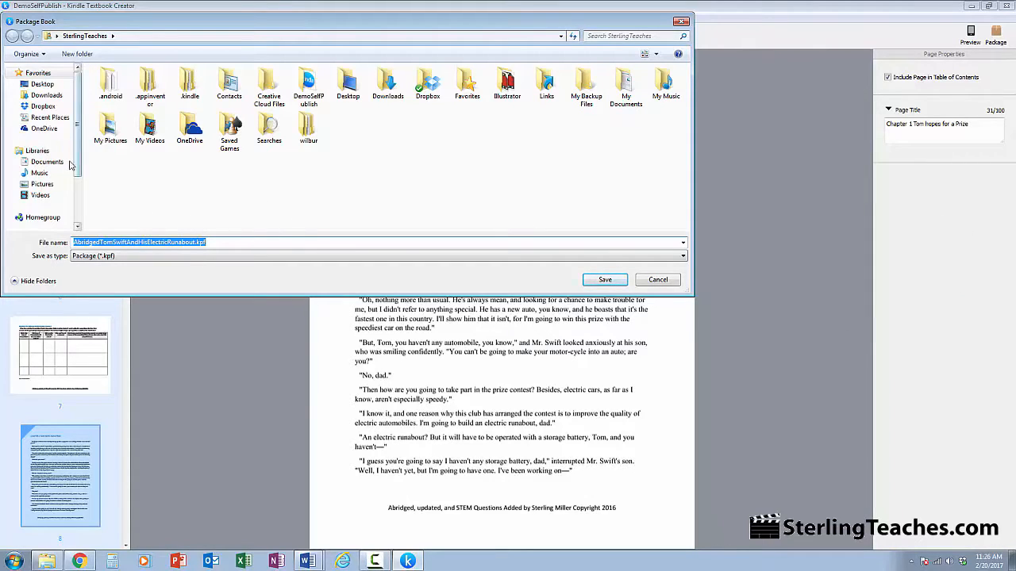
click(605, 279)
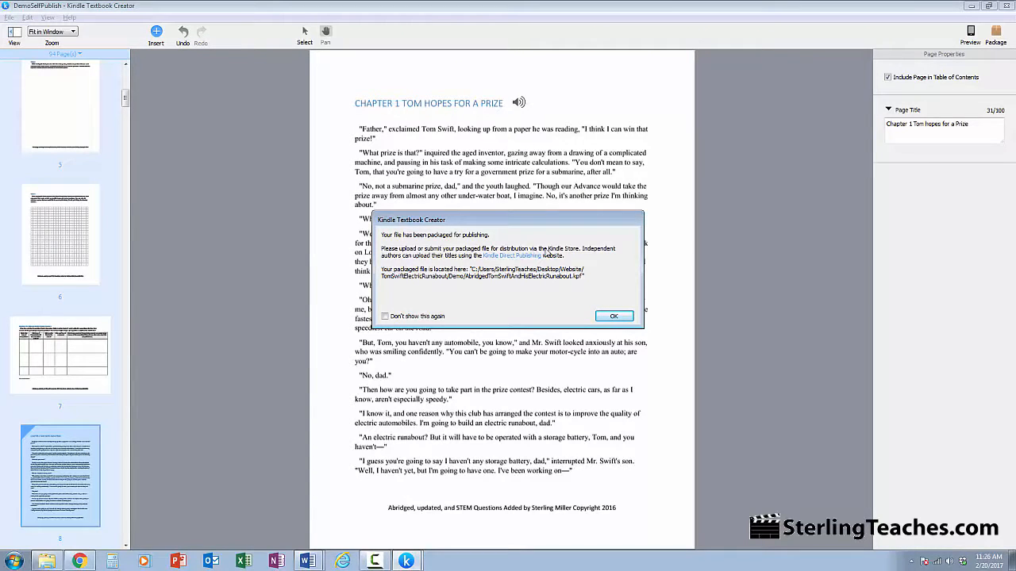
mouse_move(630, 256)
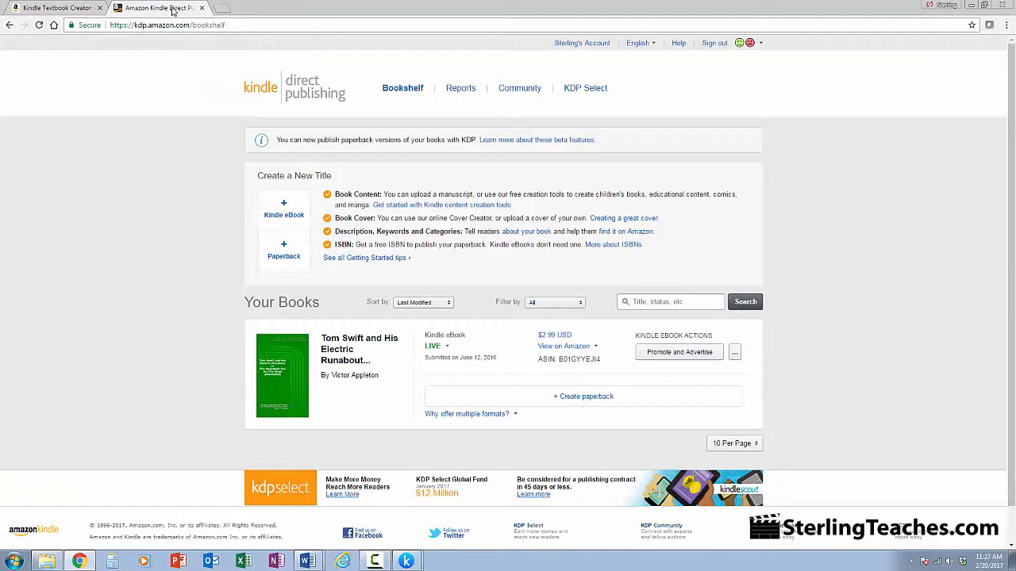
mouse_move(343, 94)
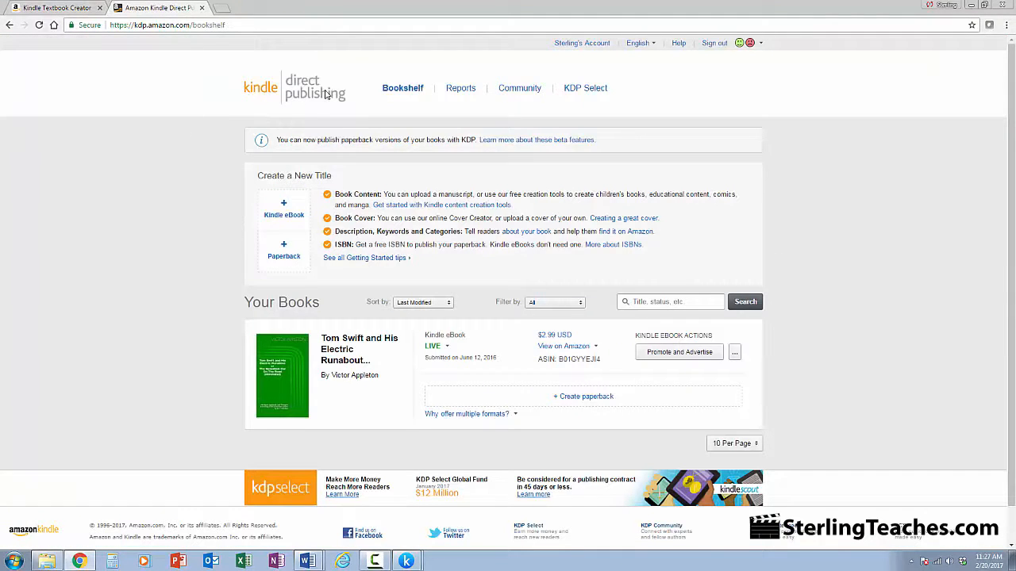
mouse_move(253, 160)
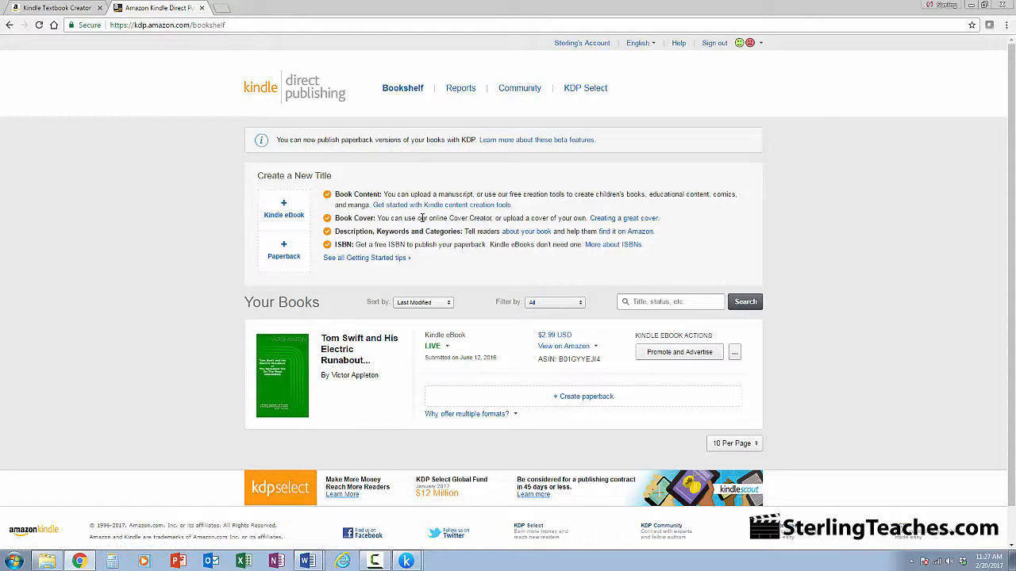
mouse_move(615, 220)
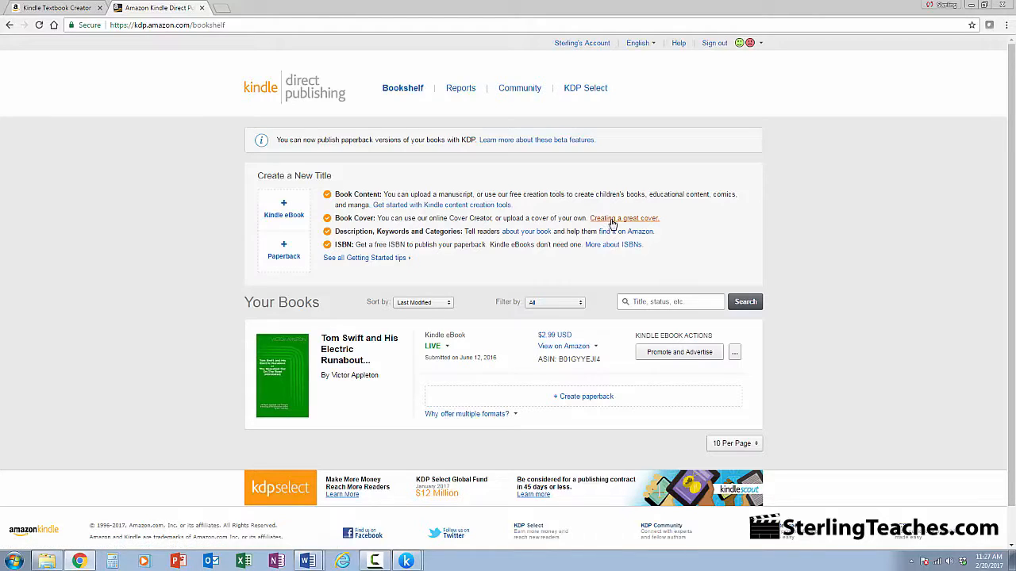
mouse_move(360, 349)
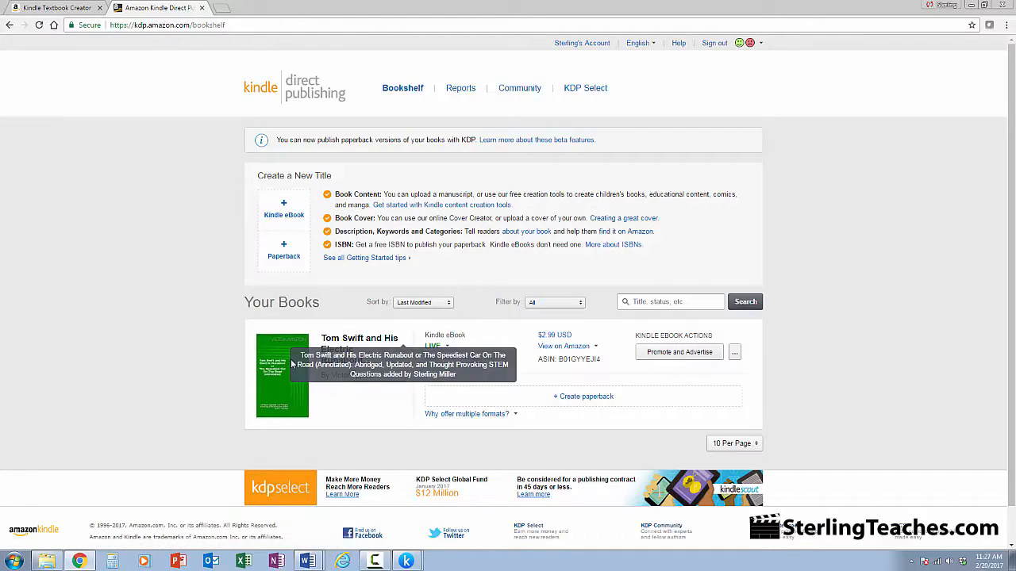
mouse_move(264, 395)
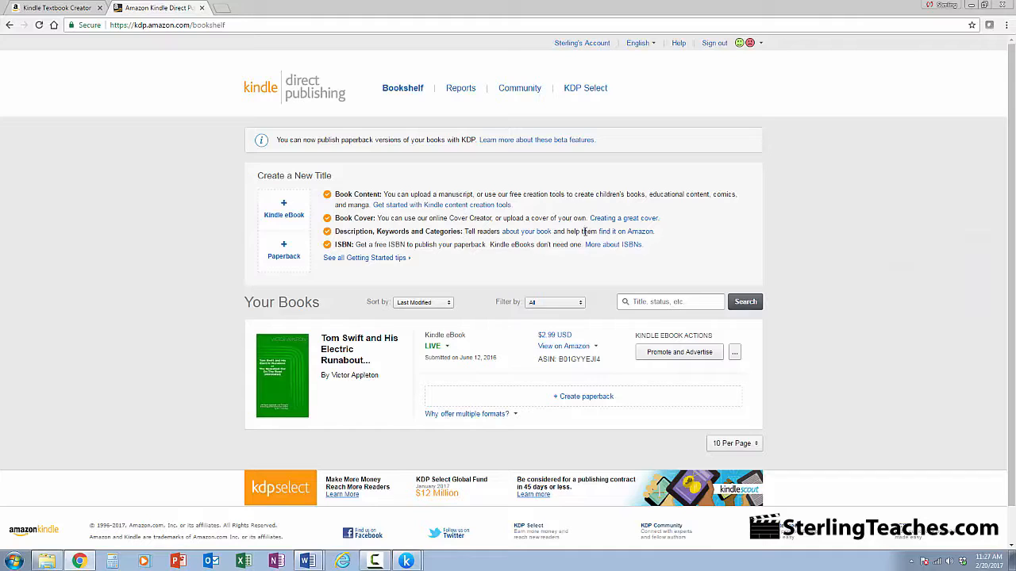
mouse_move(655, 244)
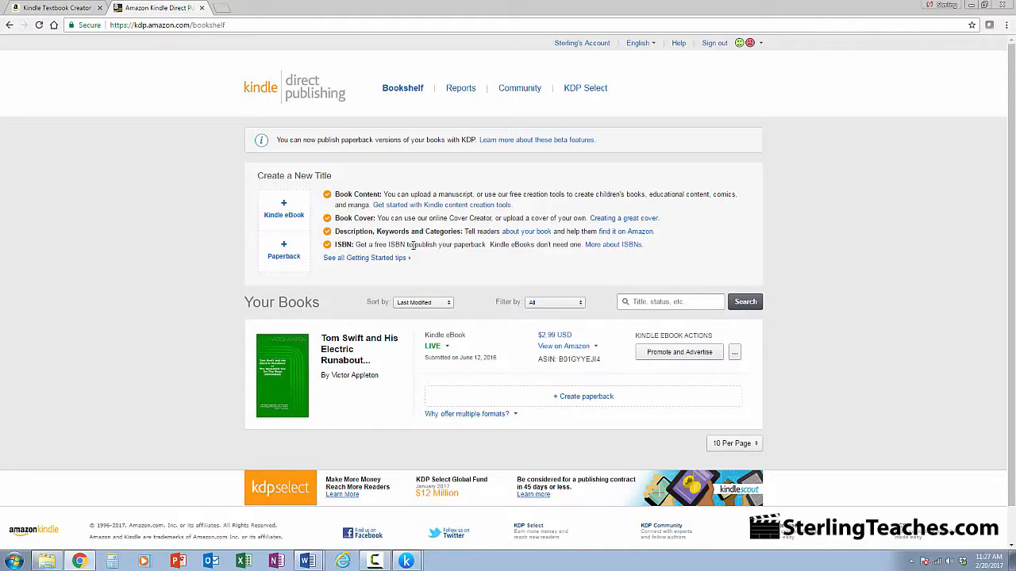
mouse_move(459, 254)
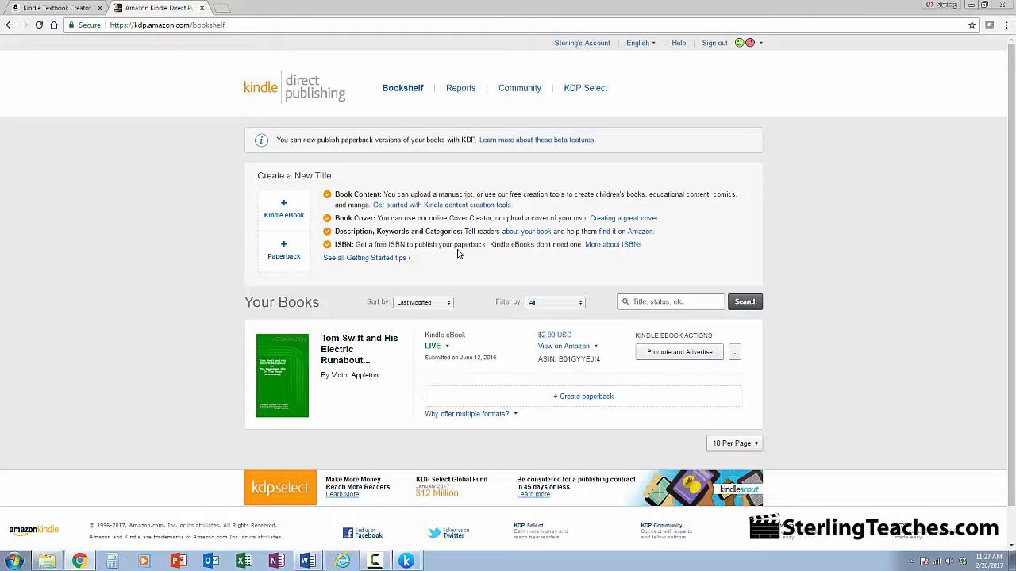
mouse_move(502, 378)
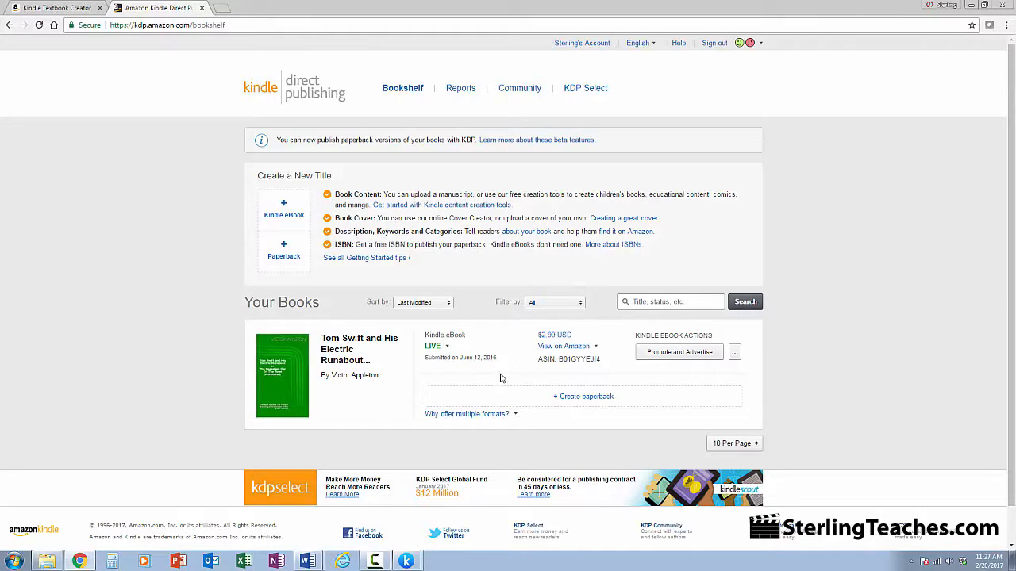
mouse_move(603, 359)
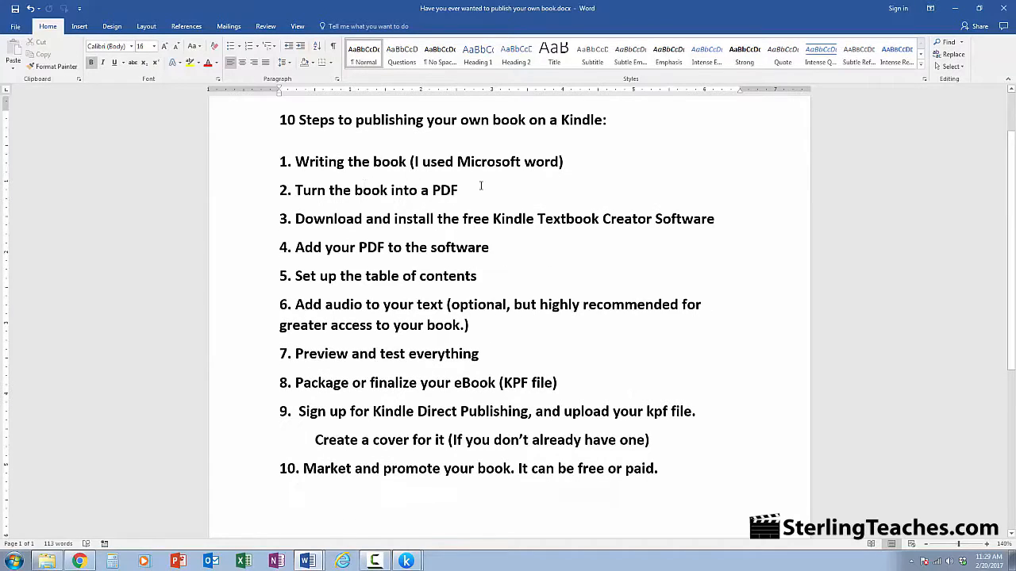
mouse_move(530, 224)
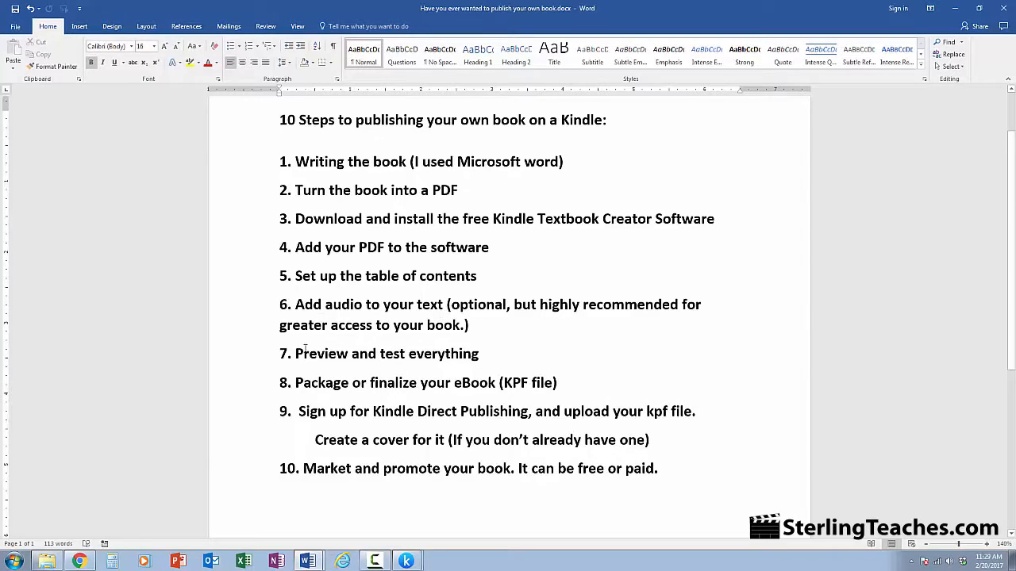
mouse_move(311, 383)
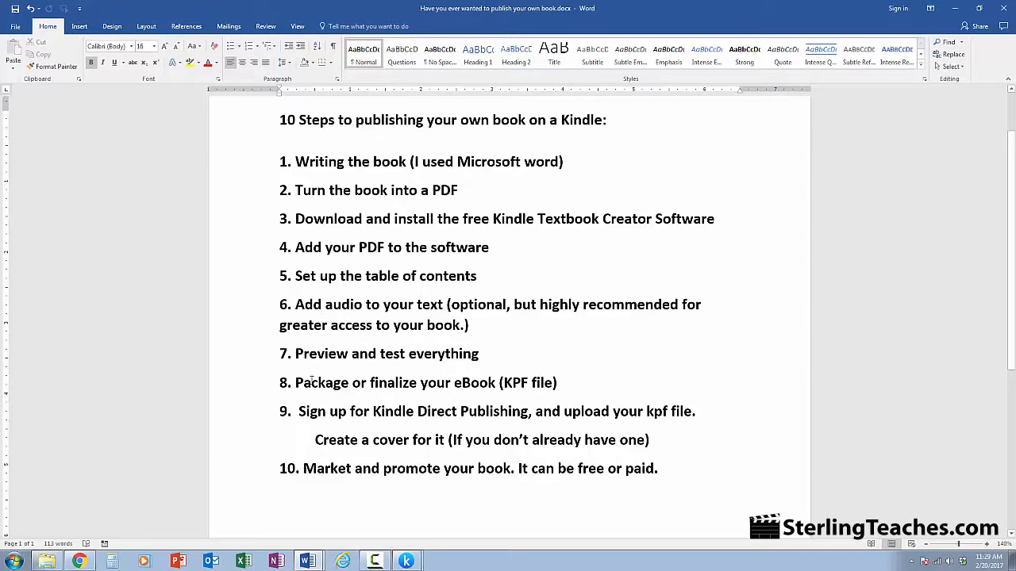